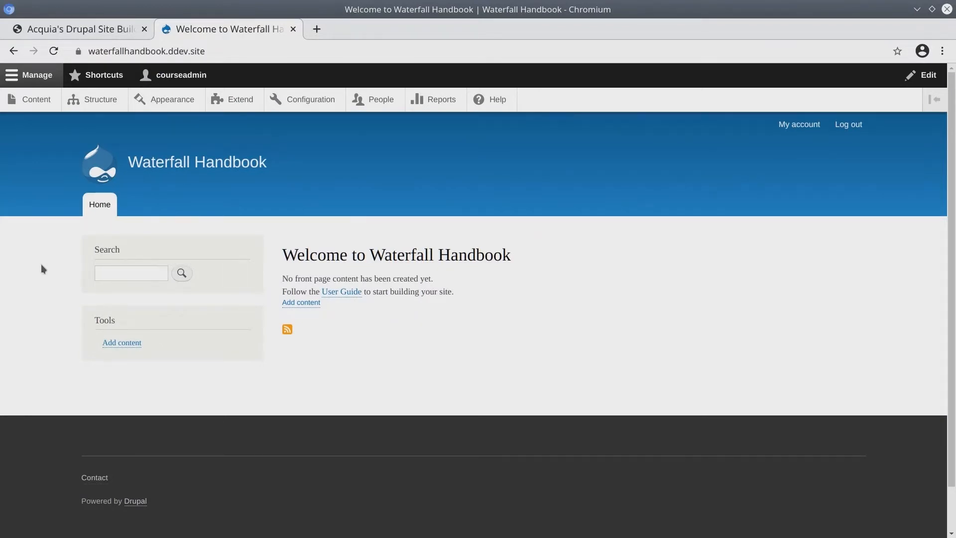
mouse_move(55, 142)
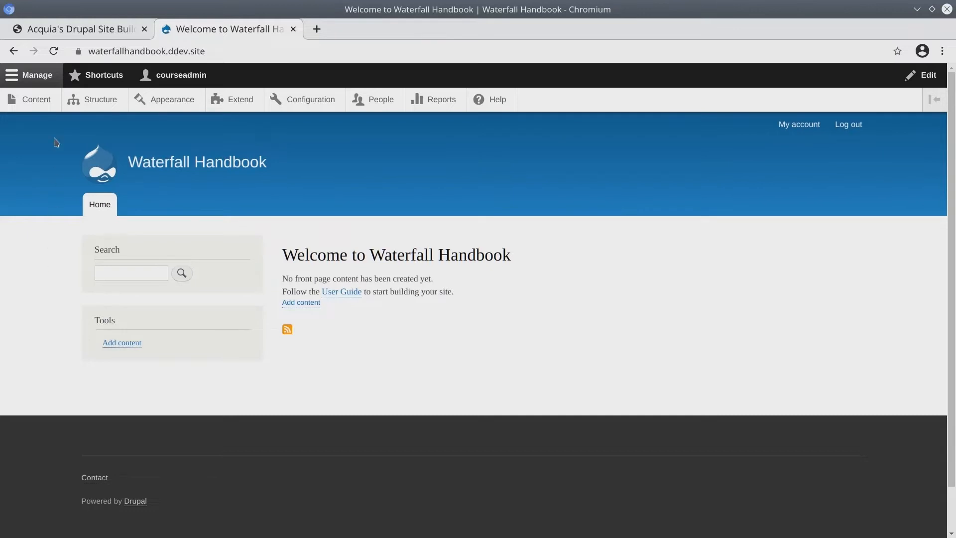
Open the empty Content overview and check the Content type filter, leaving it at Any.
click(36, 100)
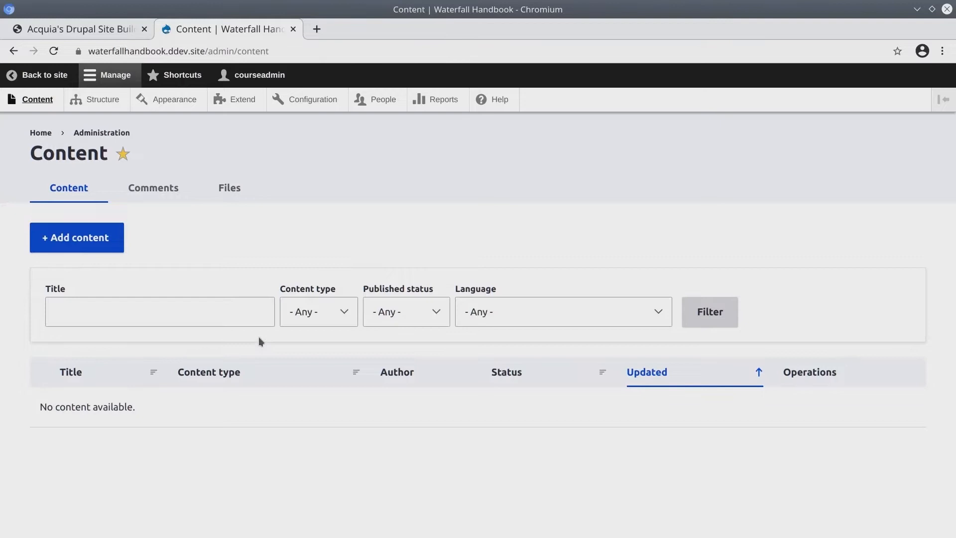
click(318, 312)
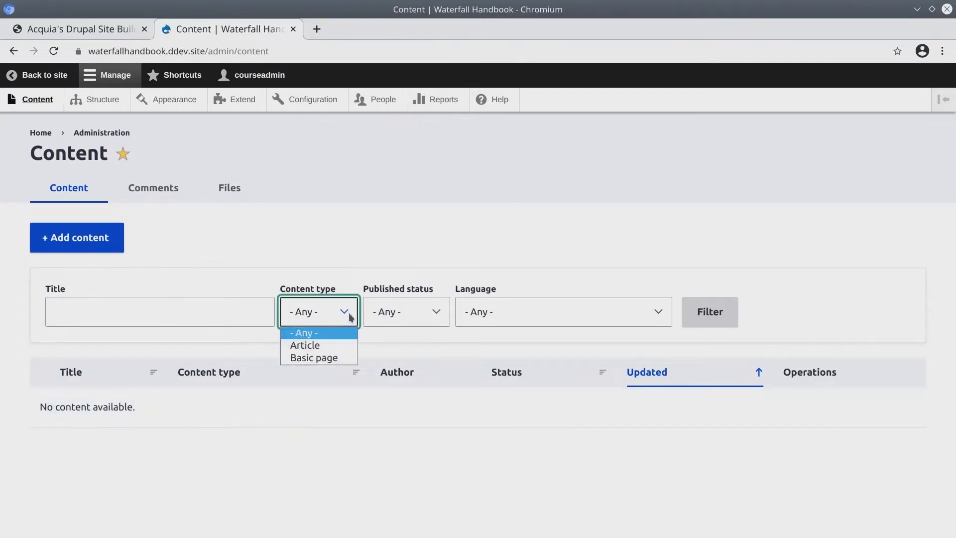
click(405, 311)
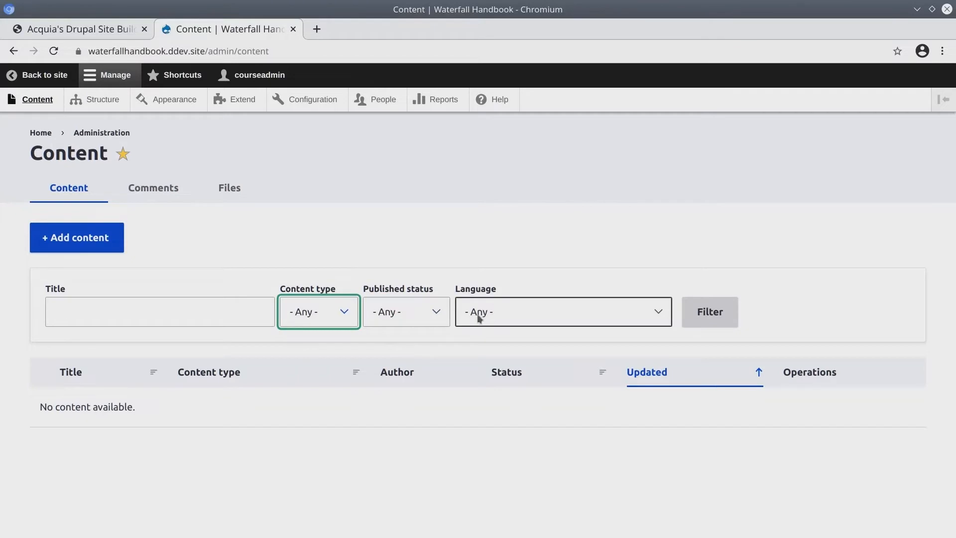
click(562, 311)
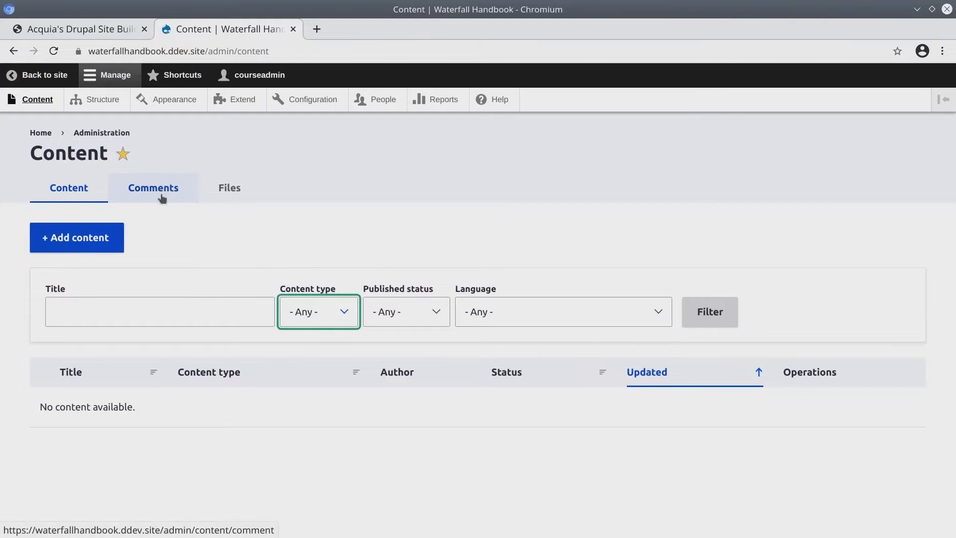
View the empty Comments list and then the empty Files listing.
click(153, 188)
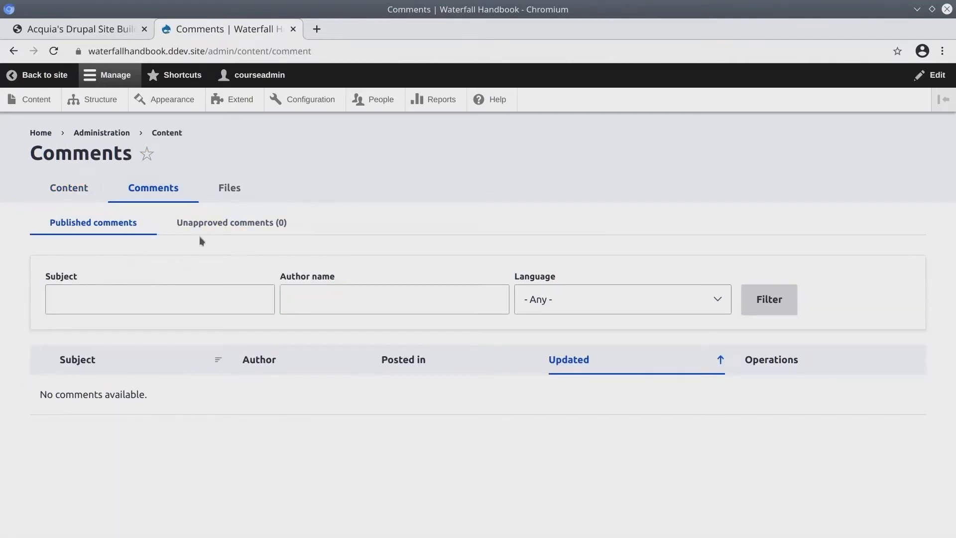
mouse_move(230, 188)
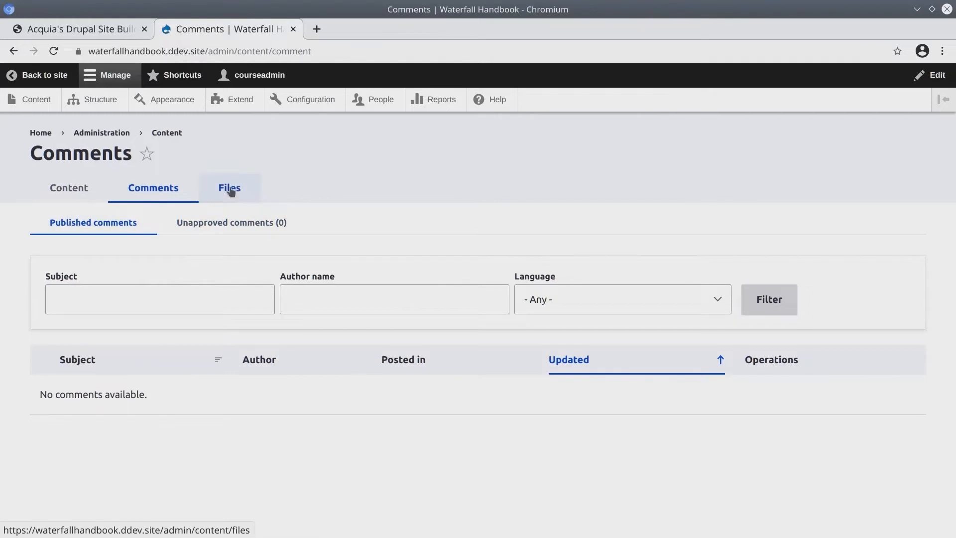
click(229, 188)
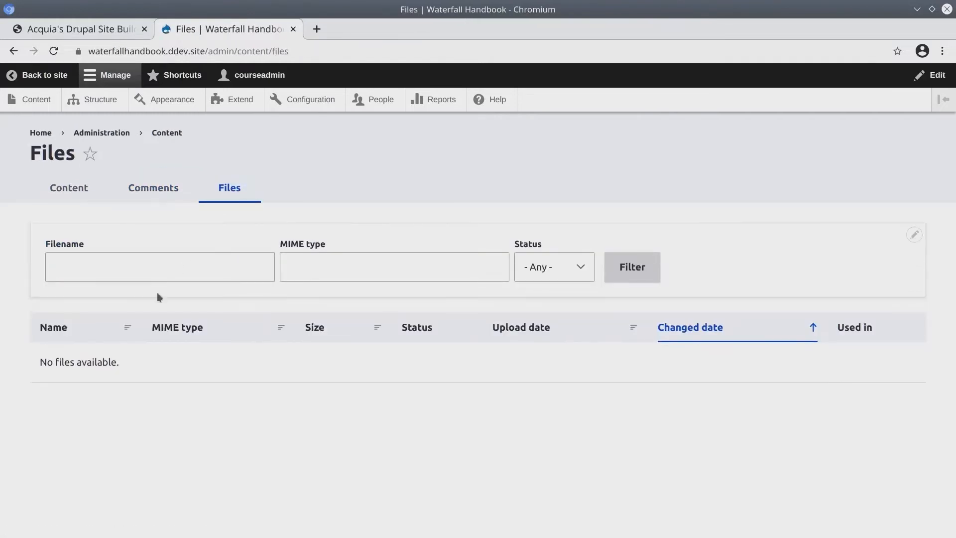
click(394, 266)
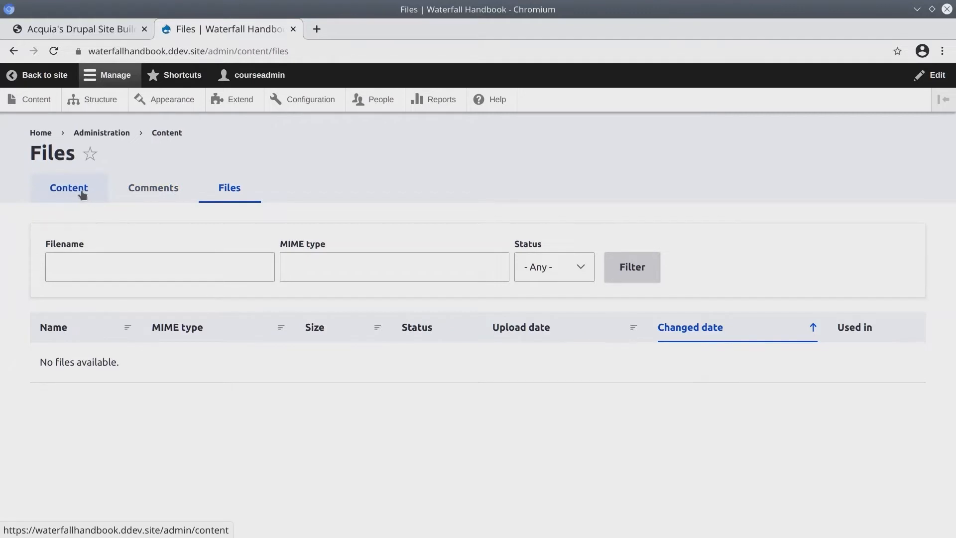
From the Content page, choose Add content > Article to start a blank article.
click(68, 187)
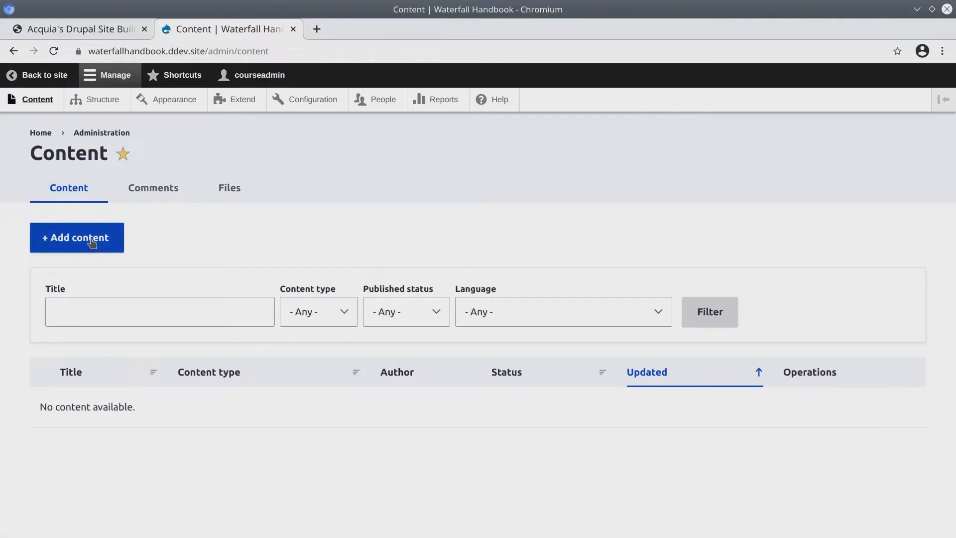
click(76, 237)
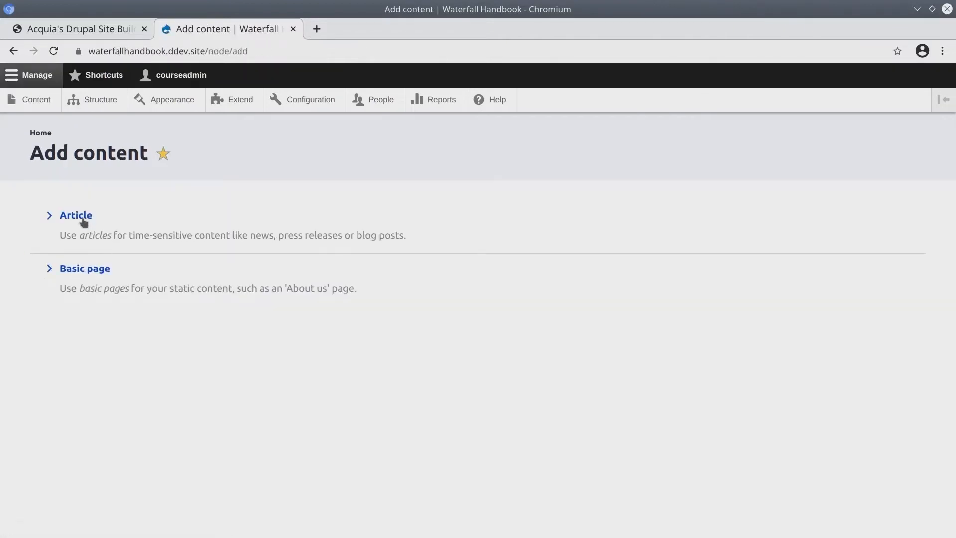
click(76, 215)
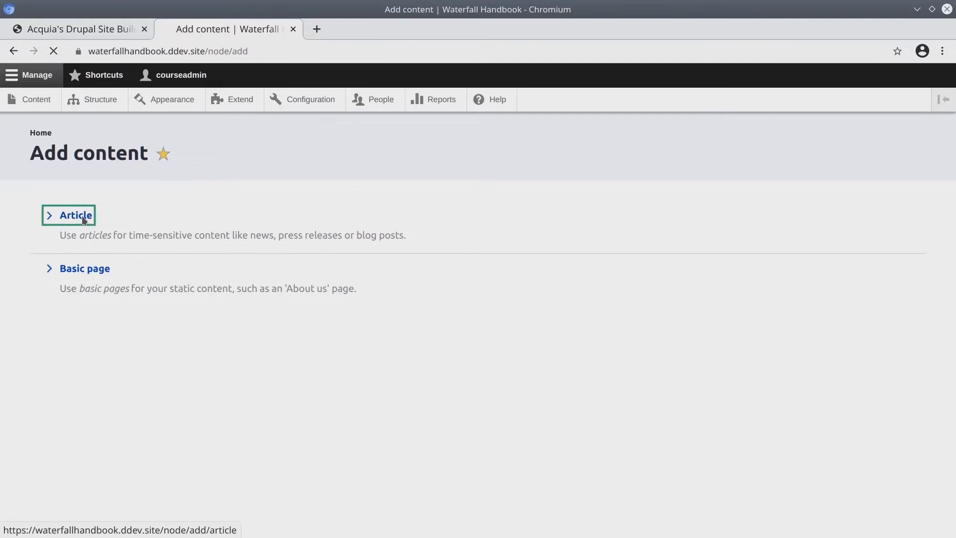
click(76, 214)
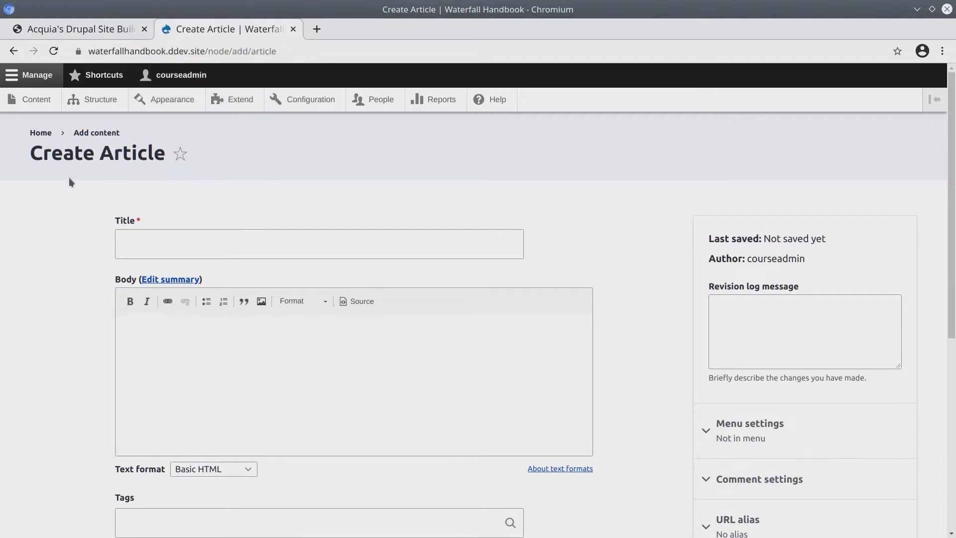
mouse_move(60, 203)
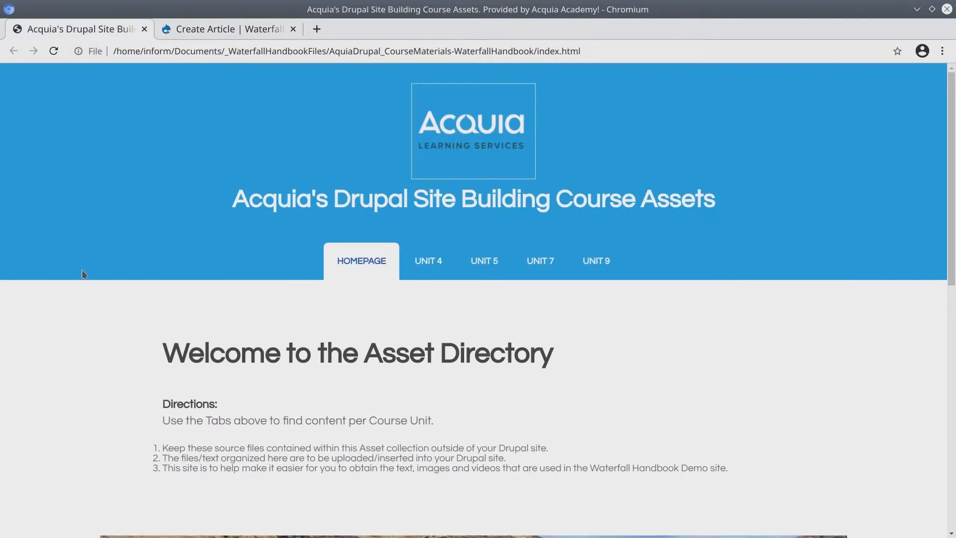
mouse_move(242, 239)
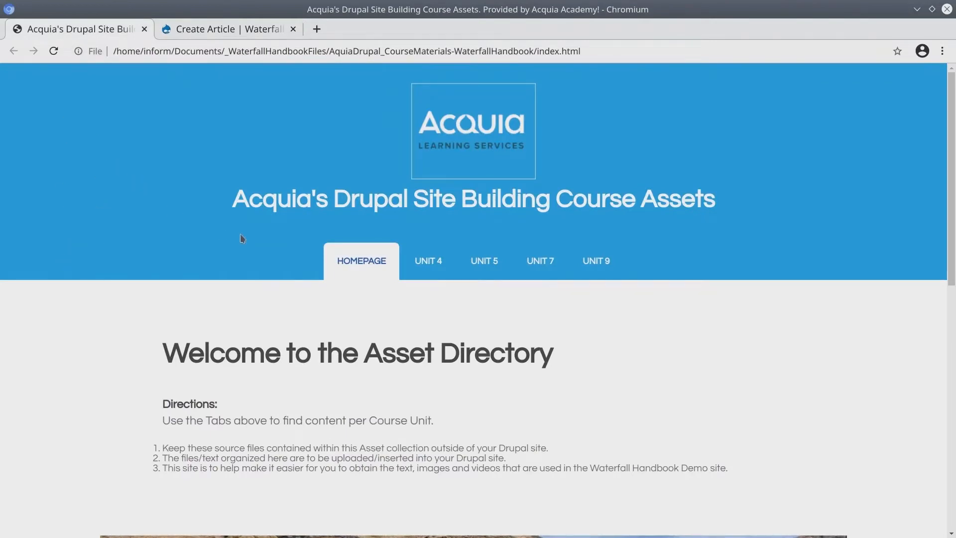
mouse_move(287, 280)
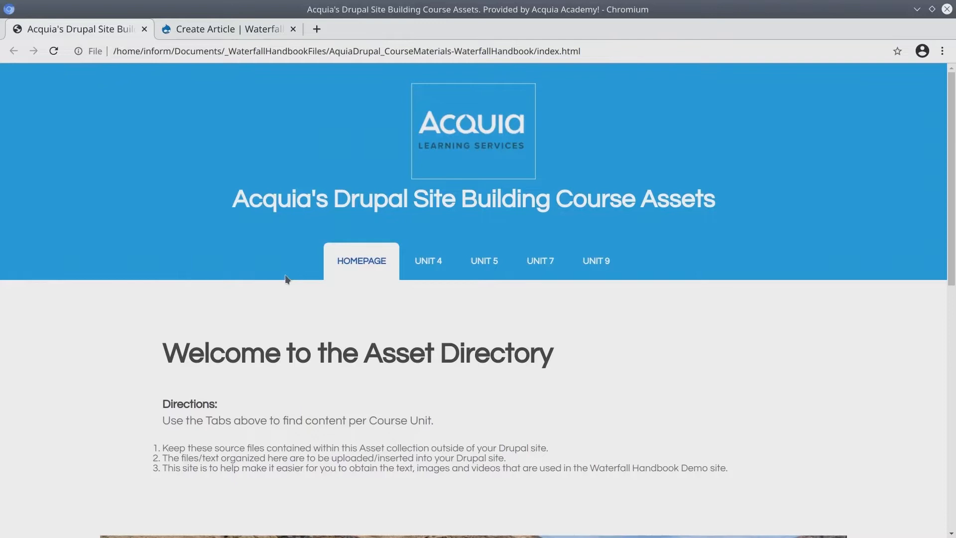
Open the Unit 4 'Who Doesn't Like a Good Waterfall?' assets, then return to the Drupal tab.
double_click(568, 51)
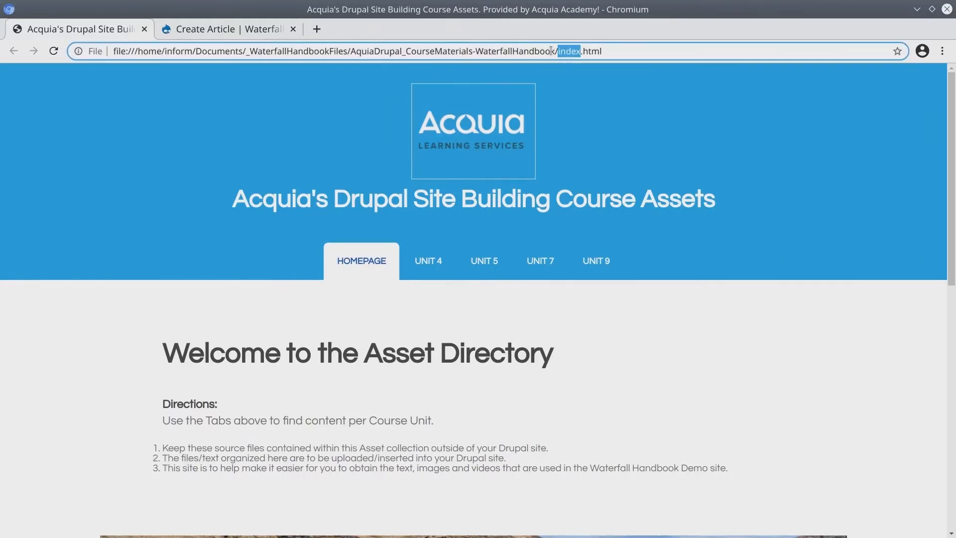
double_click(395, 51)
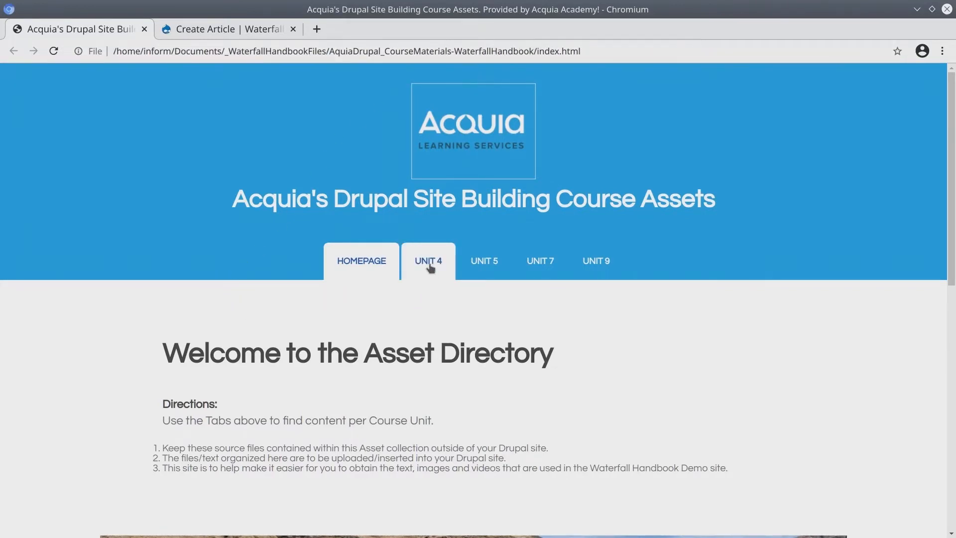
click(428, 261)
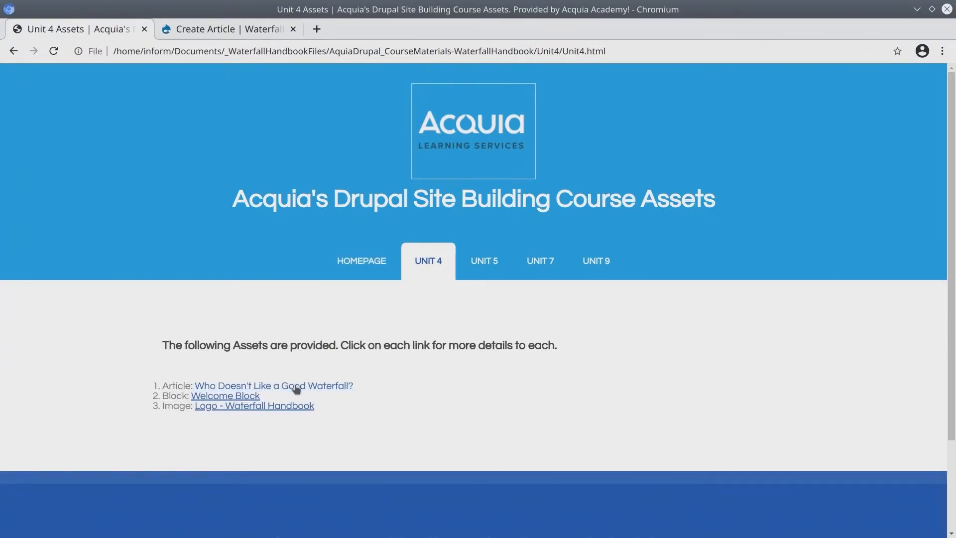
mouse_move(318, 389)
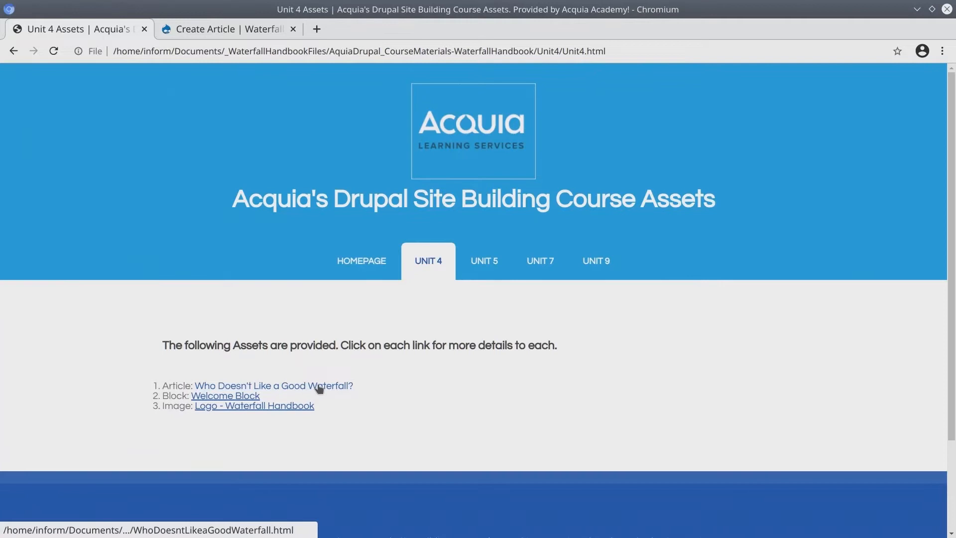
click(274, 386)
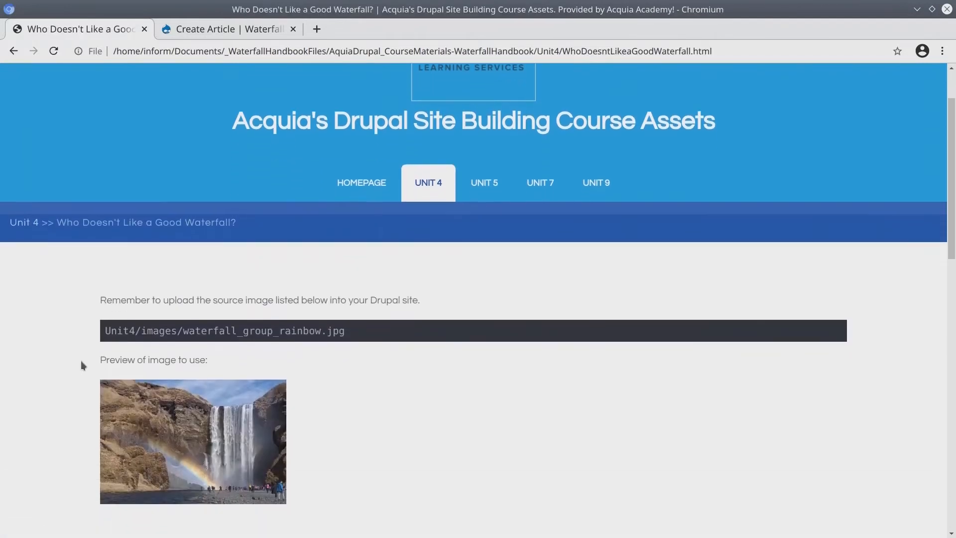
scroll(down, 3)
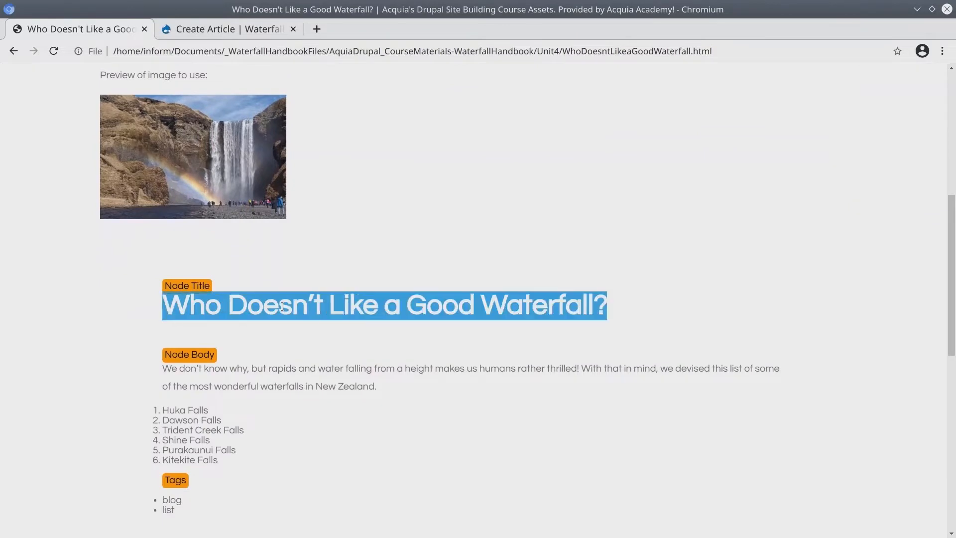
click(226, 29)
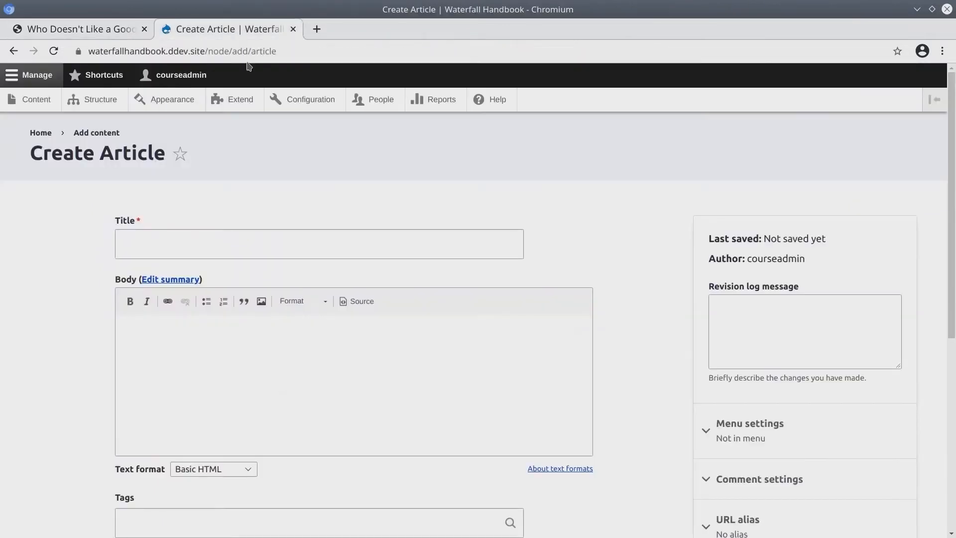
Paste the title 'Who Doesn't Like a Good Waterfall?' and copy the body paragraph and list.
right_click(241, 331)
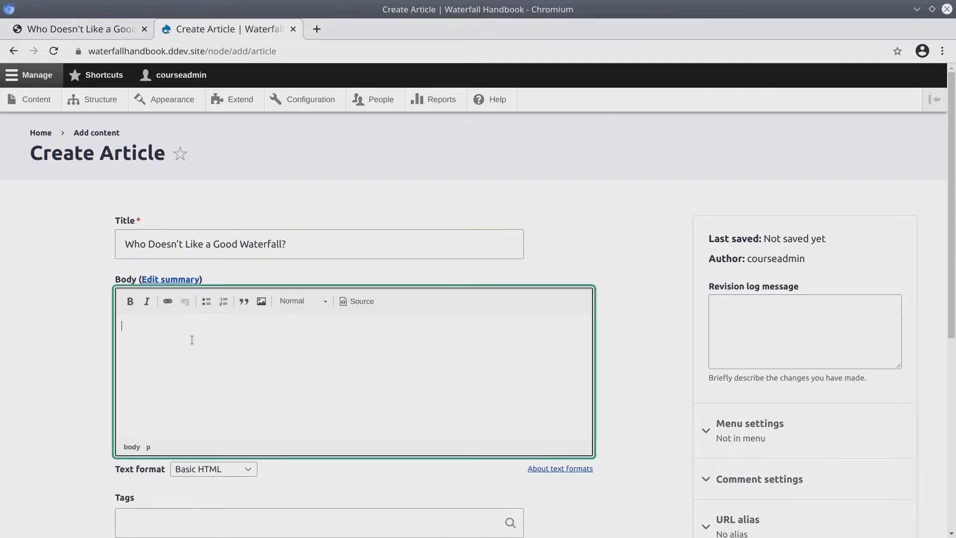
scroll(down, 3)
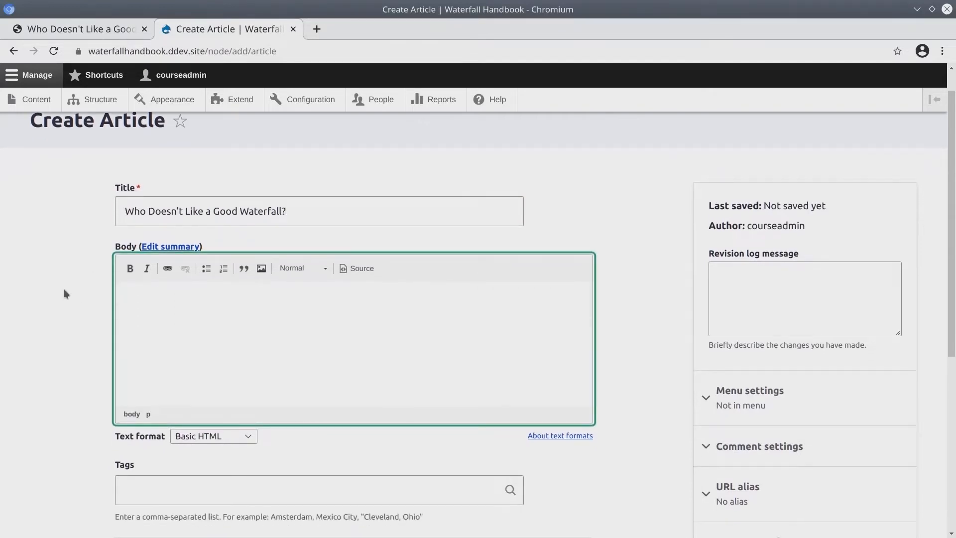
click(244, 293)
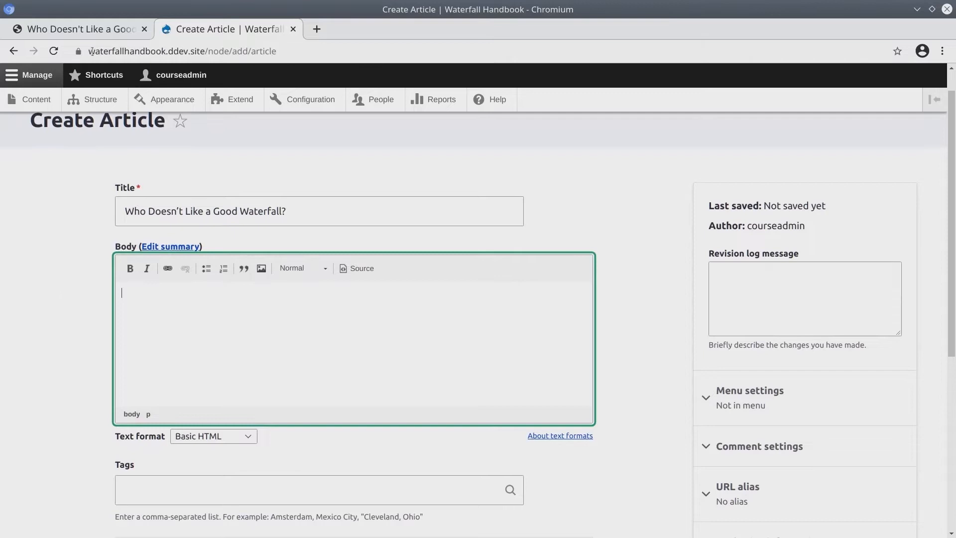
click(76, 29)
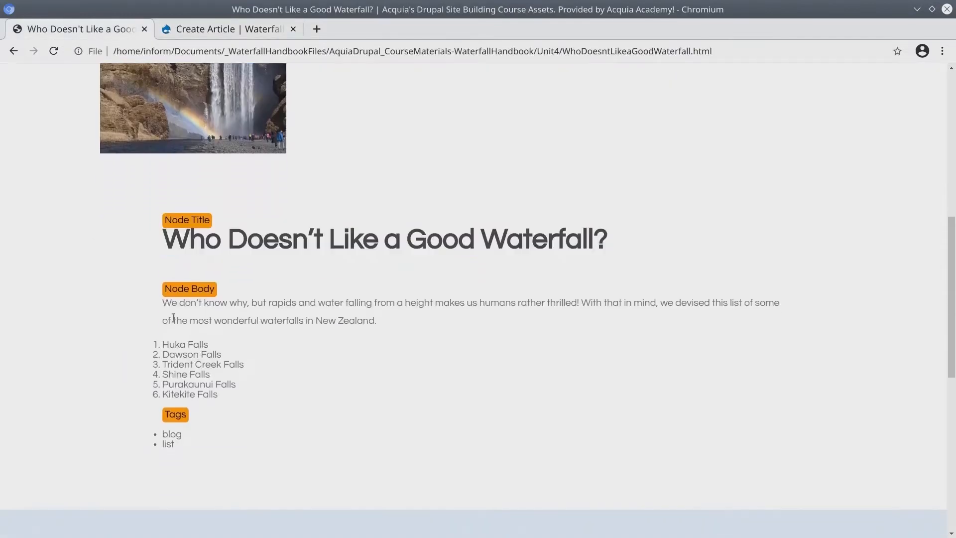
drag(163, 303, 218, 394)
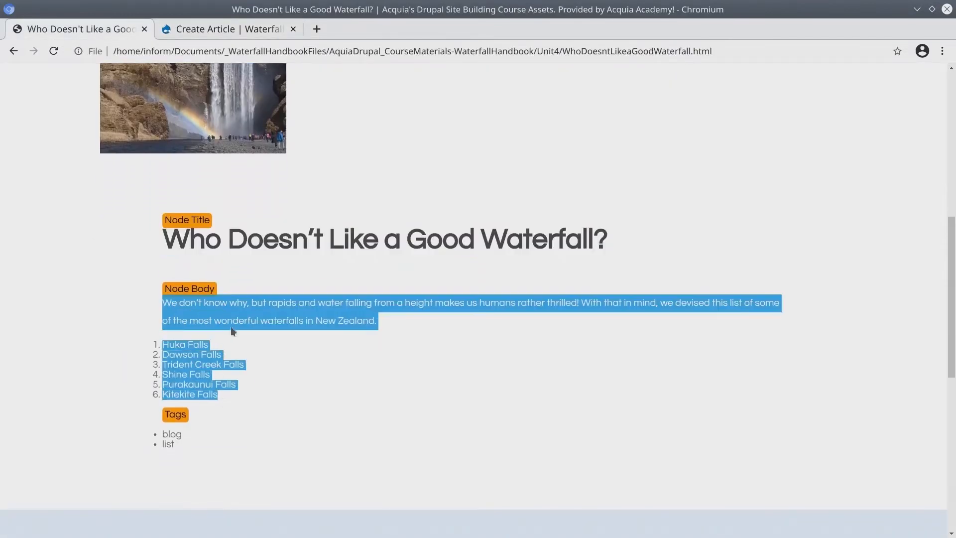
click(226, 29)
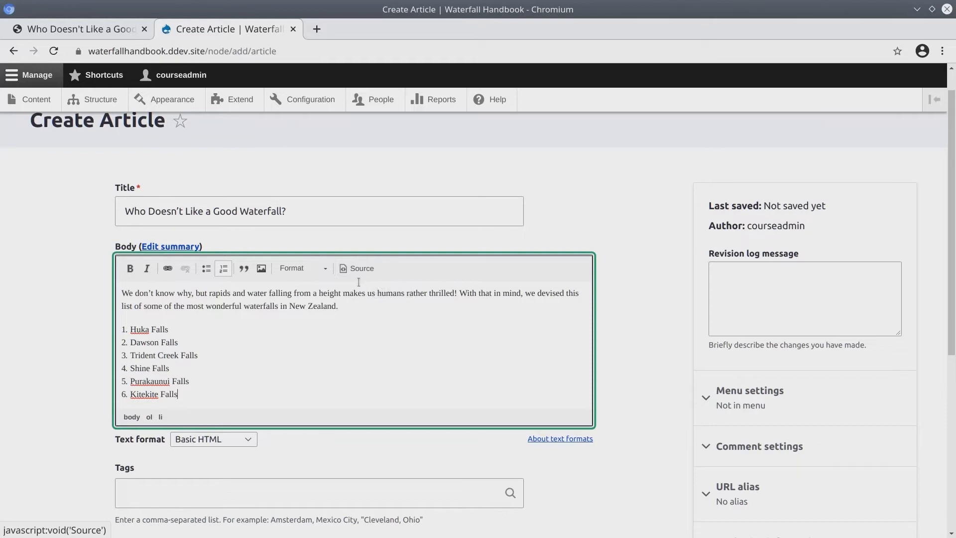
Select and delete all of the body's HTML in Source mode.
click(357, 268)
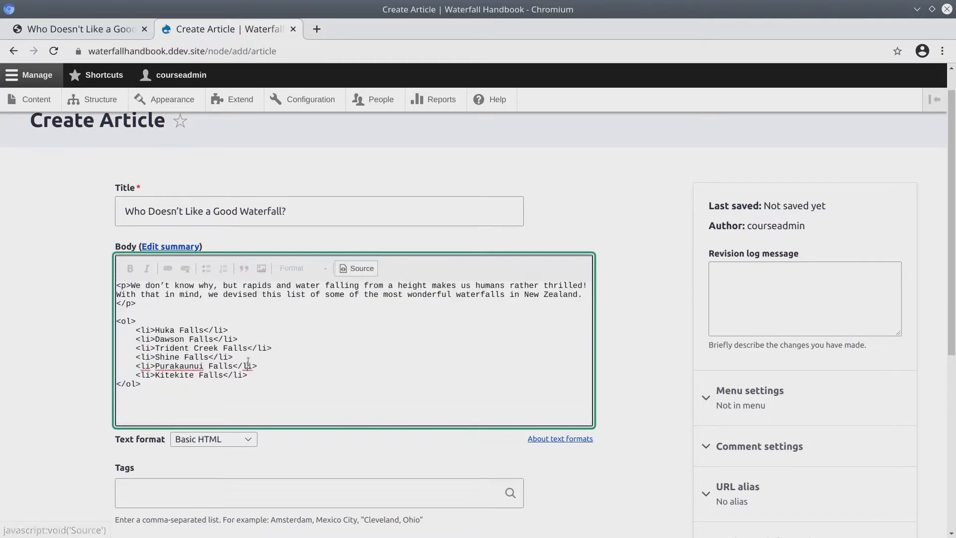
key(ctrl+a)
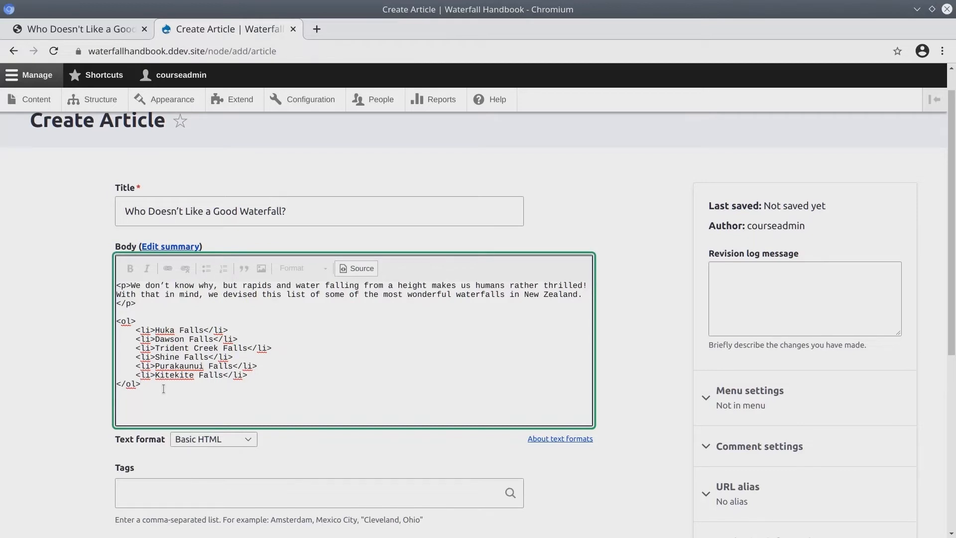
key(ctrl+a)
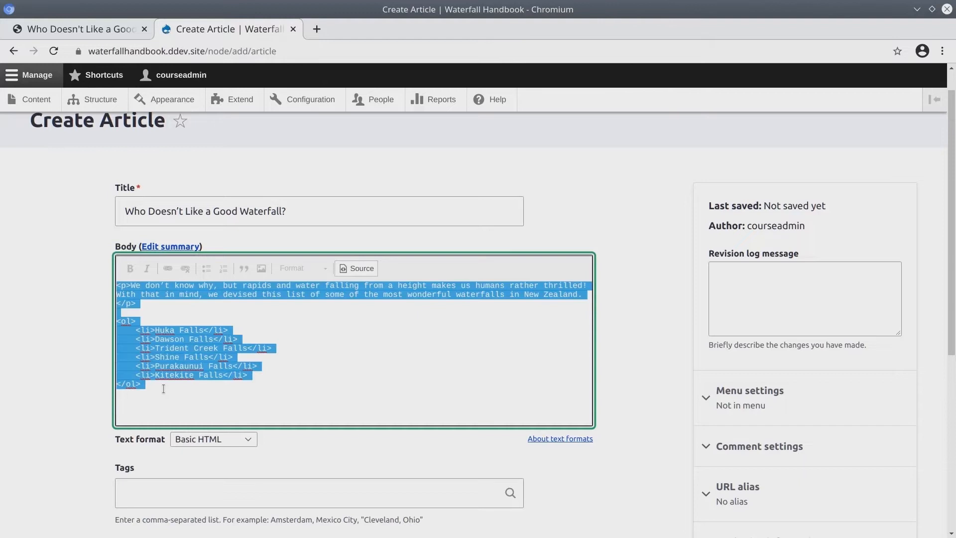
click(356, 269)
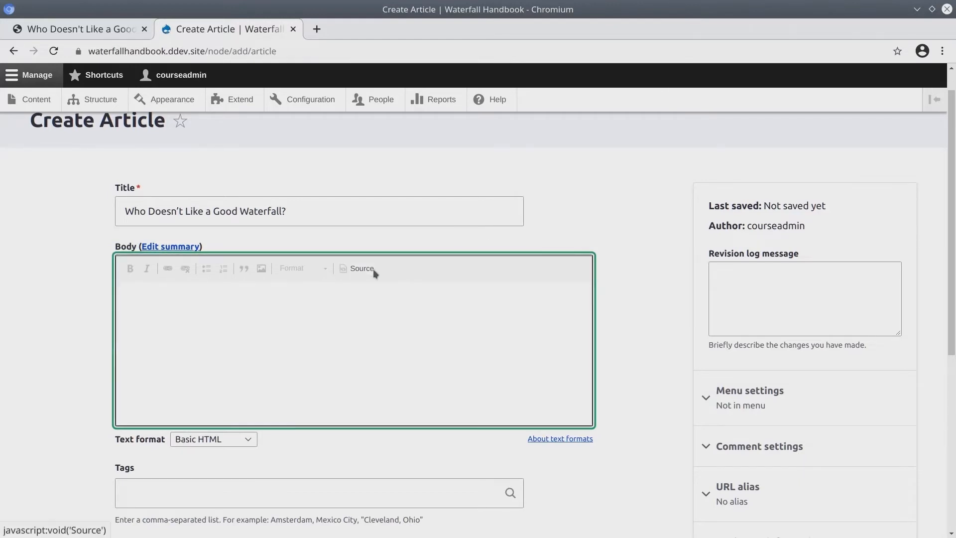
Paste the course HTML for the intro and six-waterfall list into the body's Source view.
click(78, 28)
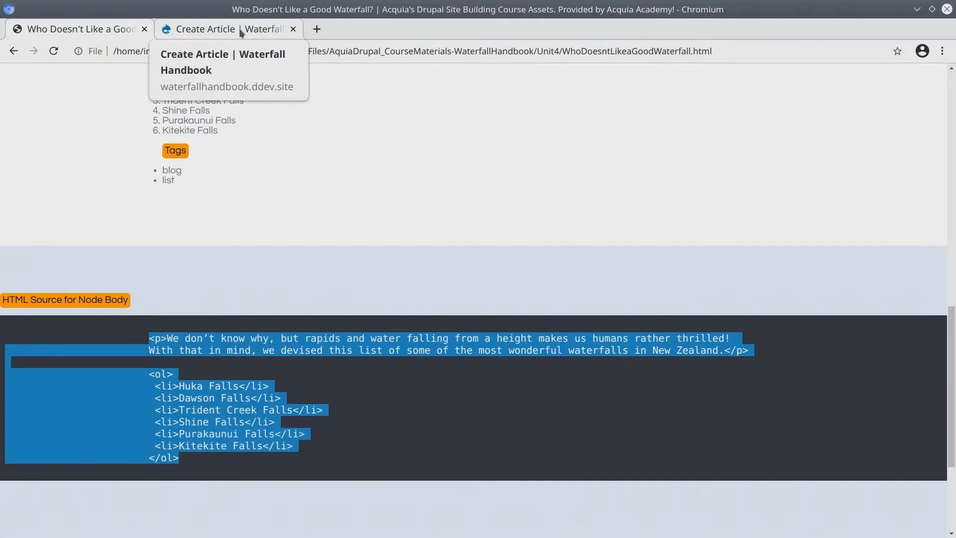
click(225, 29)
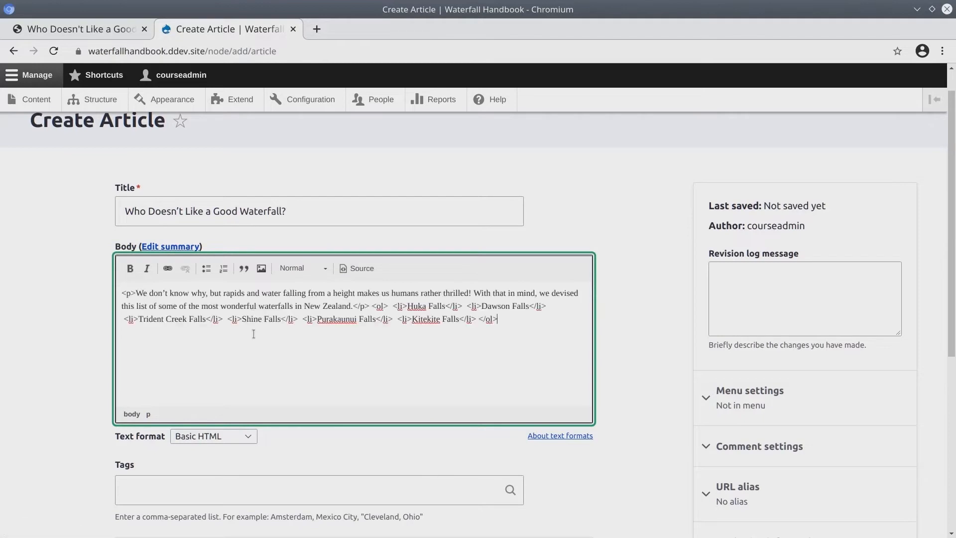
click(357, 268)
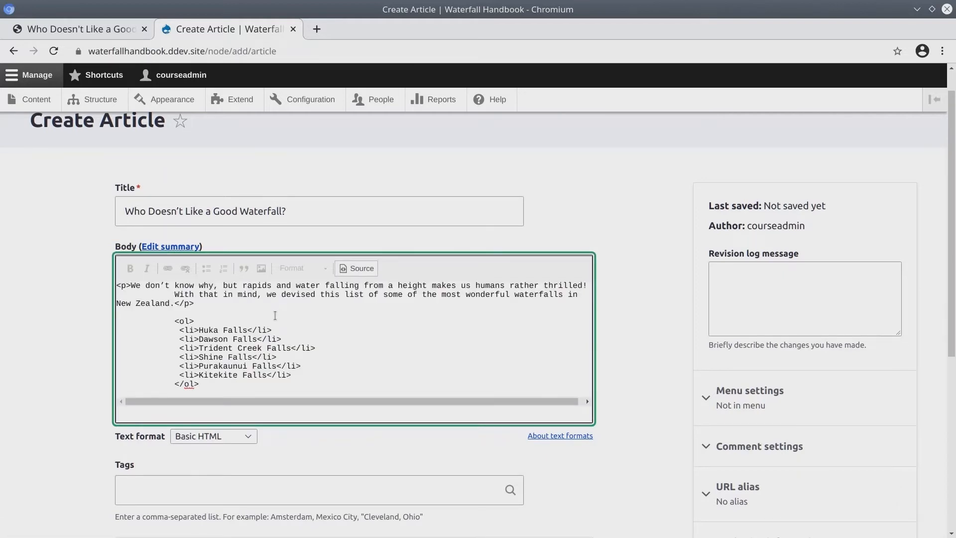
click(356, 269)
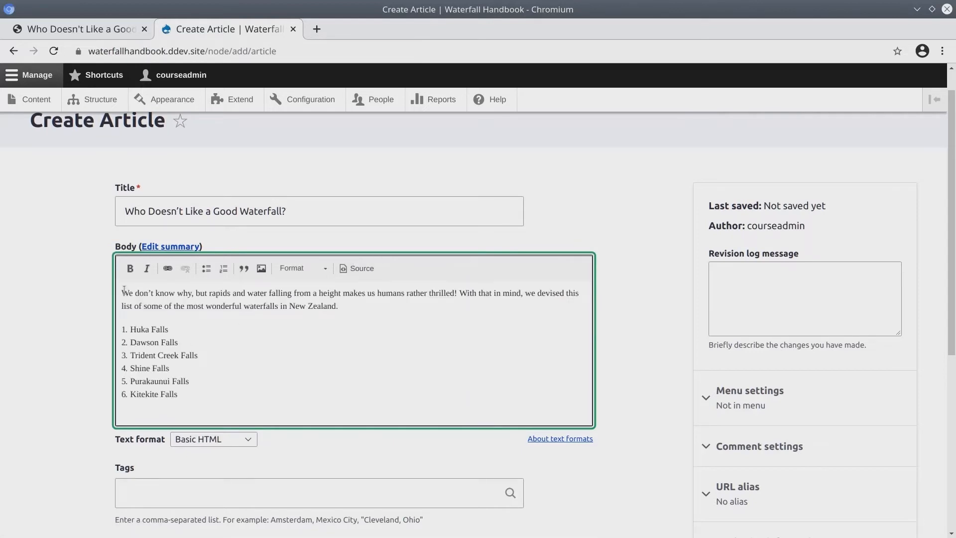
Enter the tags 'blog, list' in the Tags field.
drag(122, 293, 450, 292)
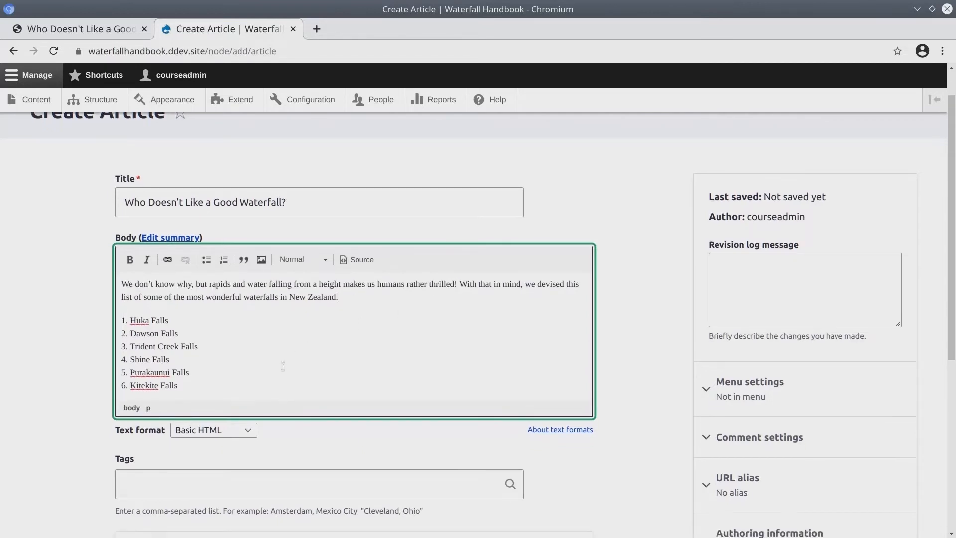
scroll(down, 3)
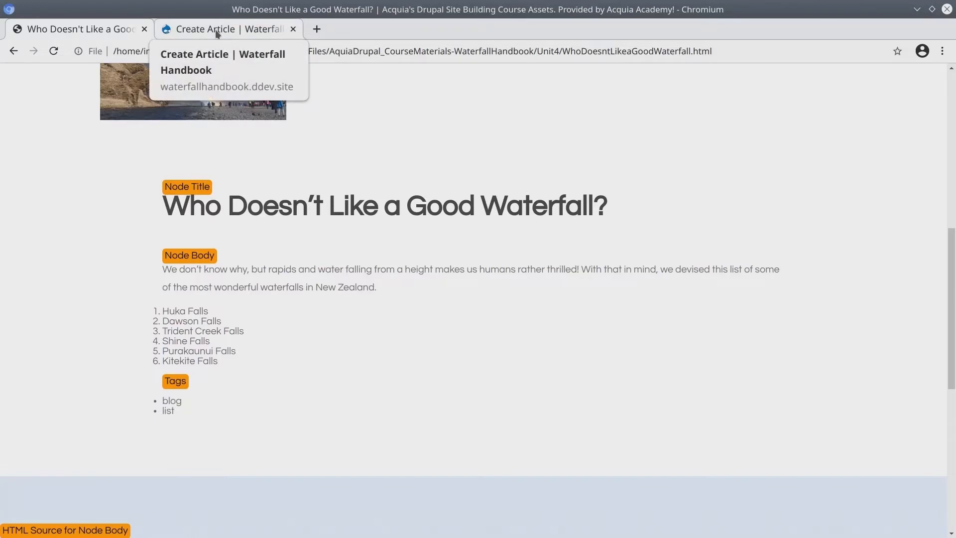
text(b)
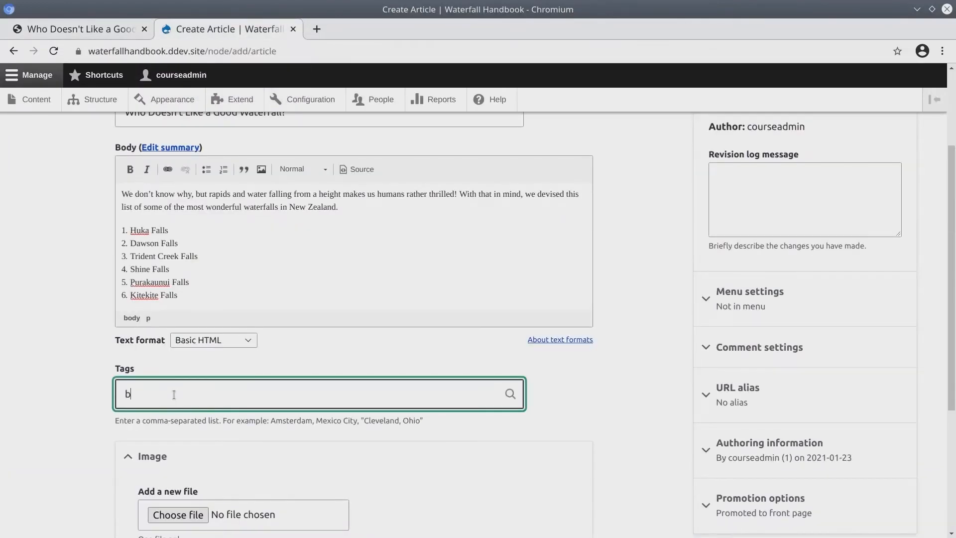
text(log, list)
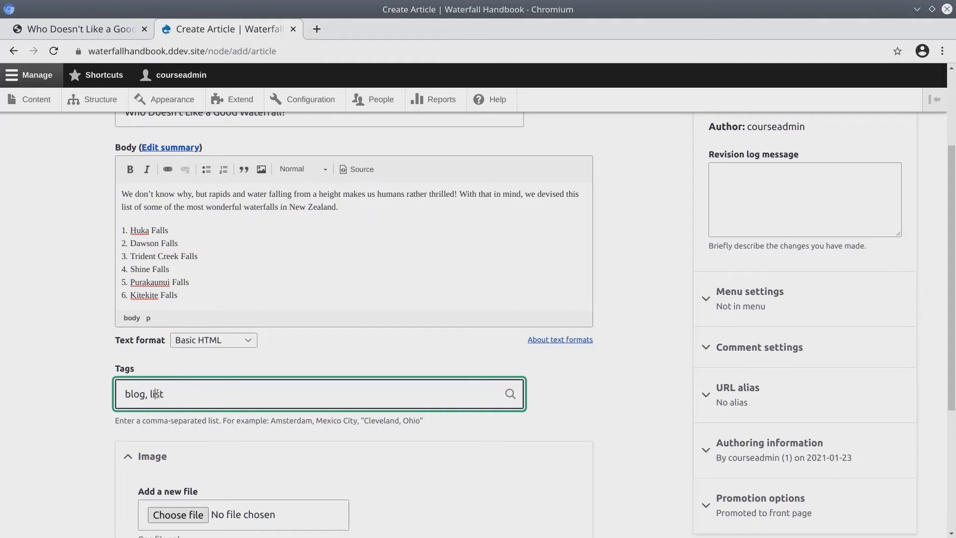
key(Backspace)
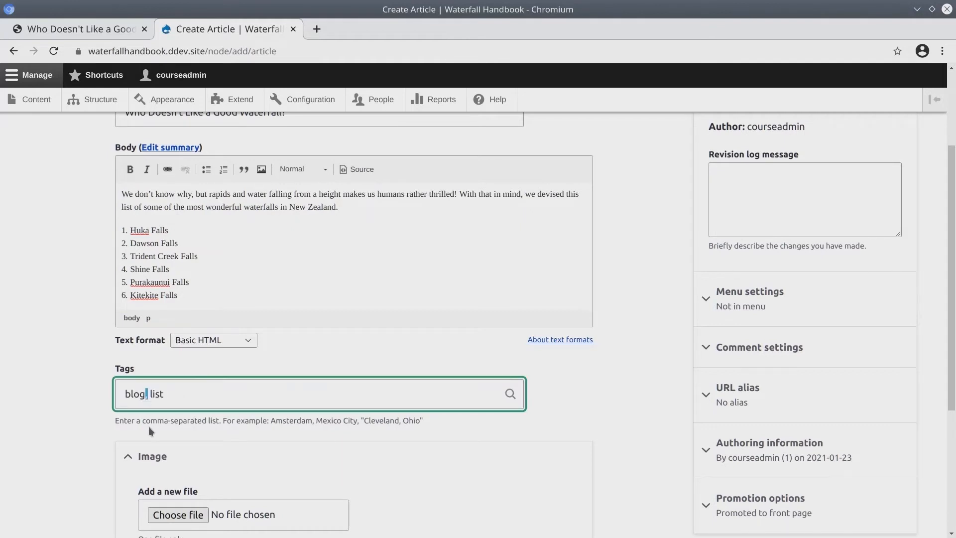
text(,)
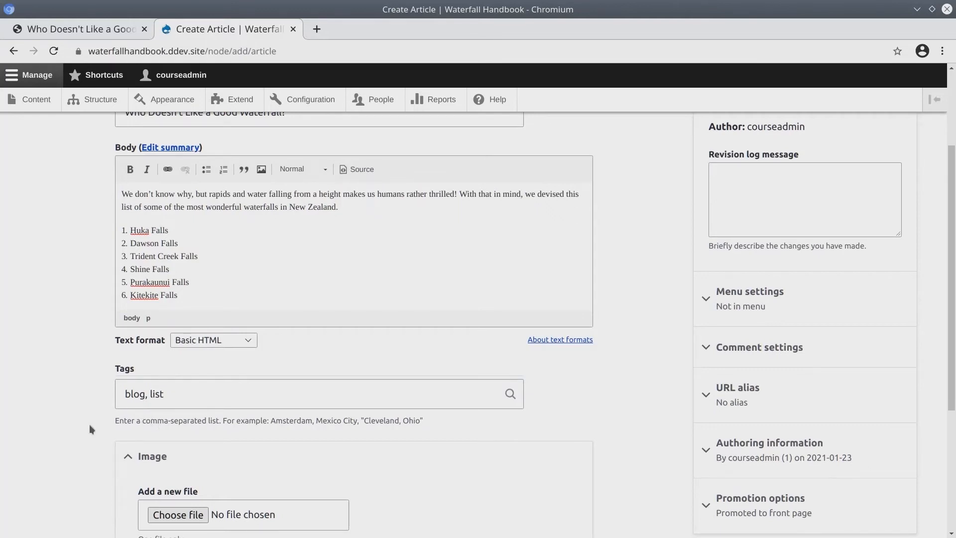
mouse_move(99, 416)
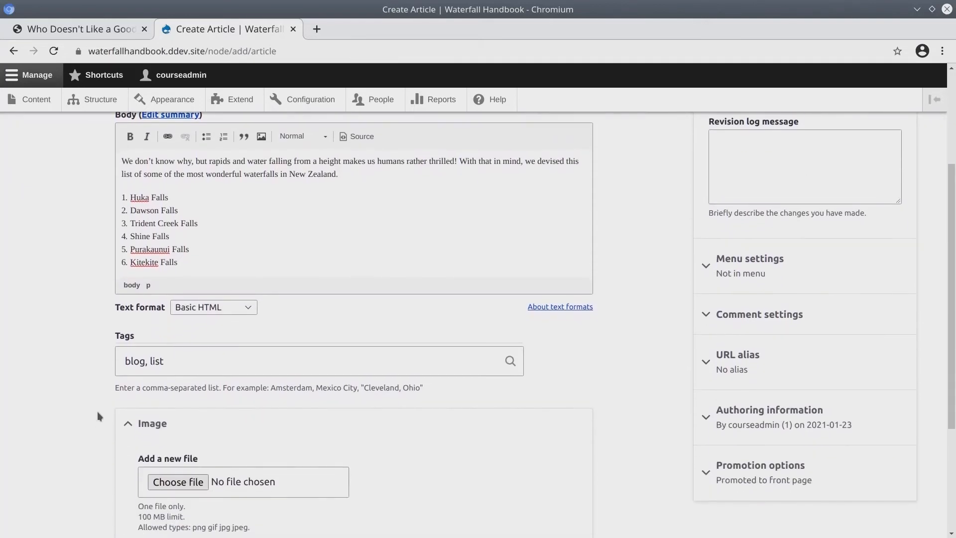
Scroll down to the Image field and bring up the course assets page.
scroll(down, 3)
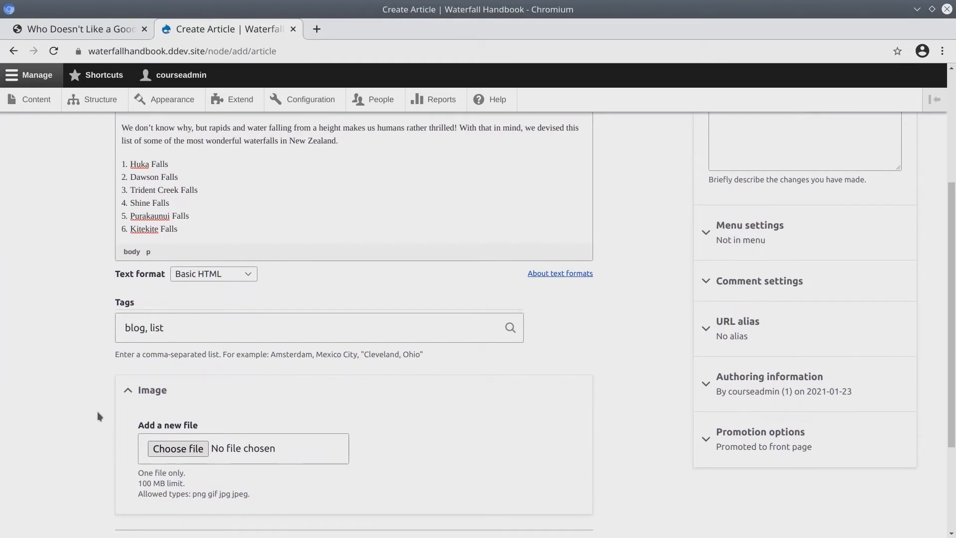
scroll(down, 3)
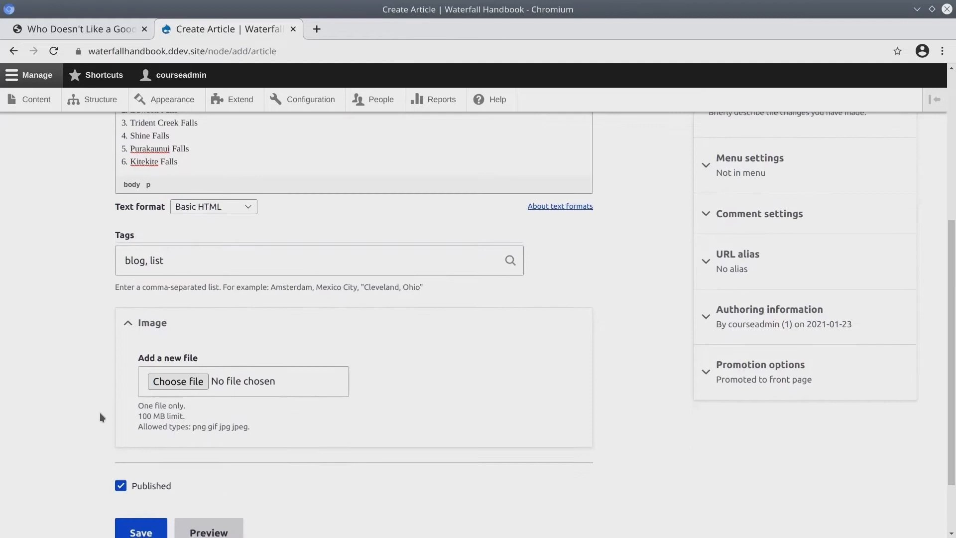
scroll(down, 3)
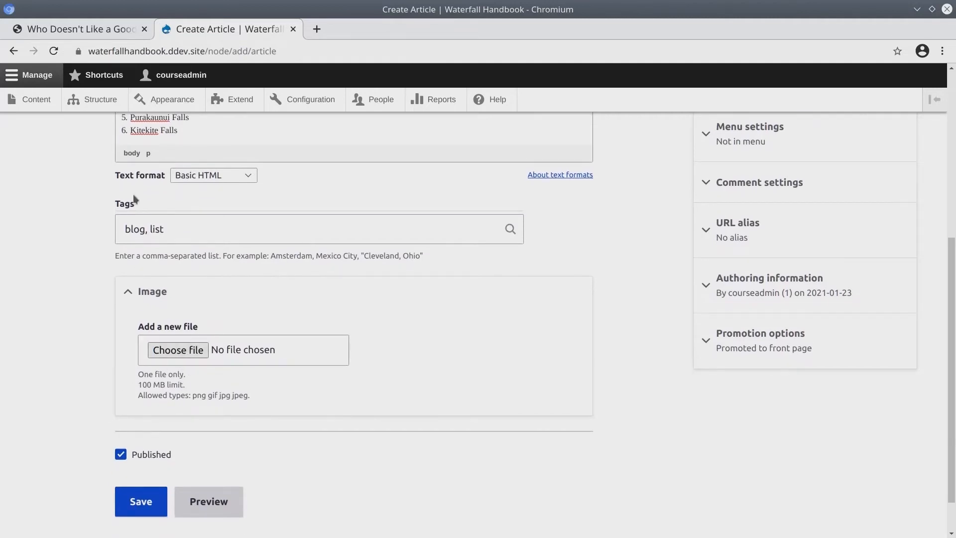
click(76, 28)
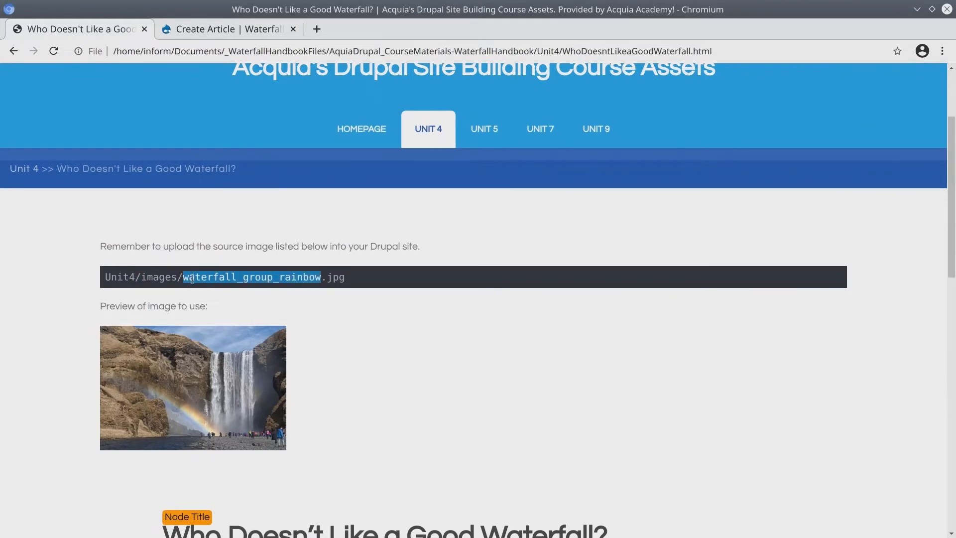
Upload waterfall_group_rainbow.jpg from the Unit4 > images folder as the article image.
click(119, 277)
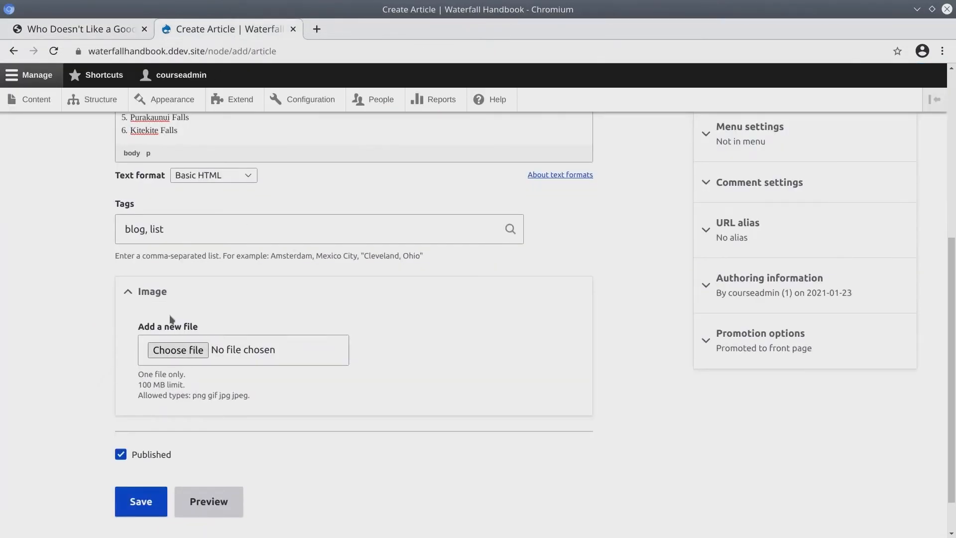
click(177, 350)
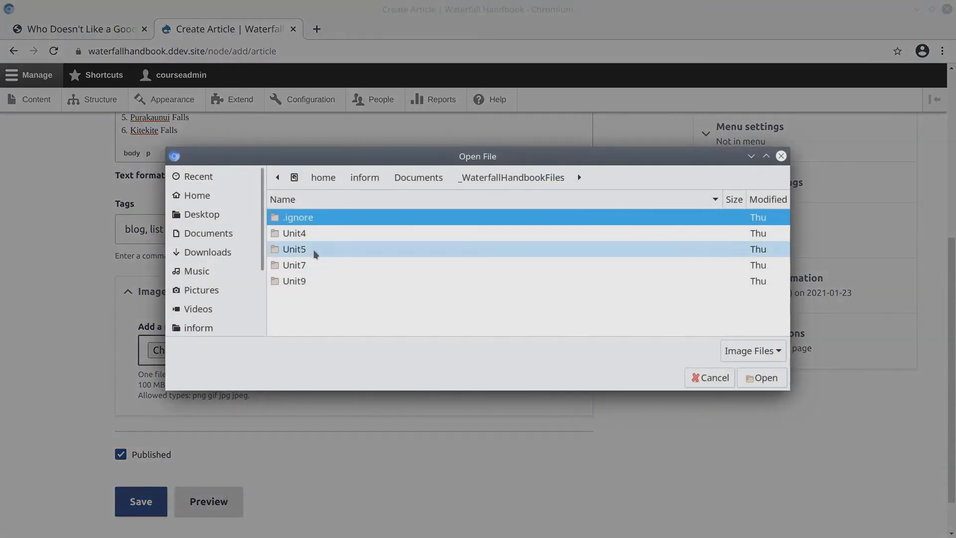
click(294, 233)
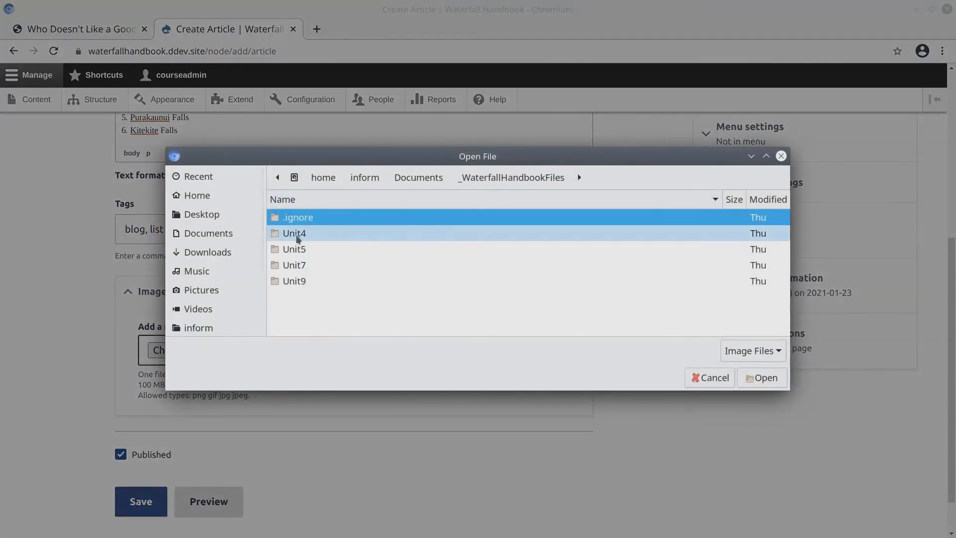
double_click(295, 233)
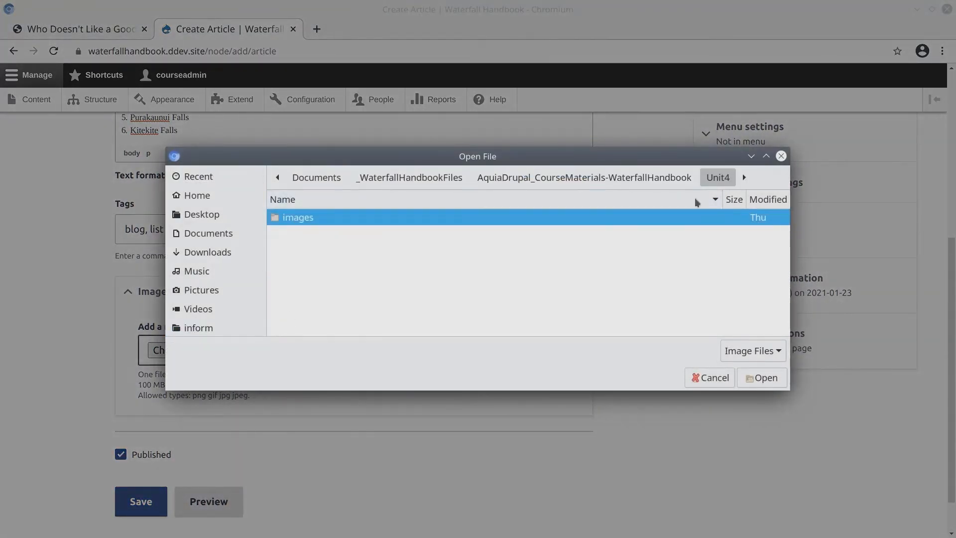
double_click(298, 217)
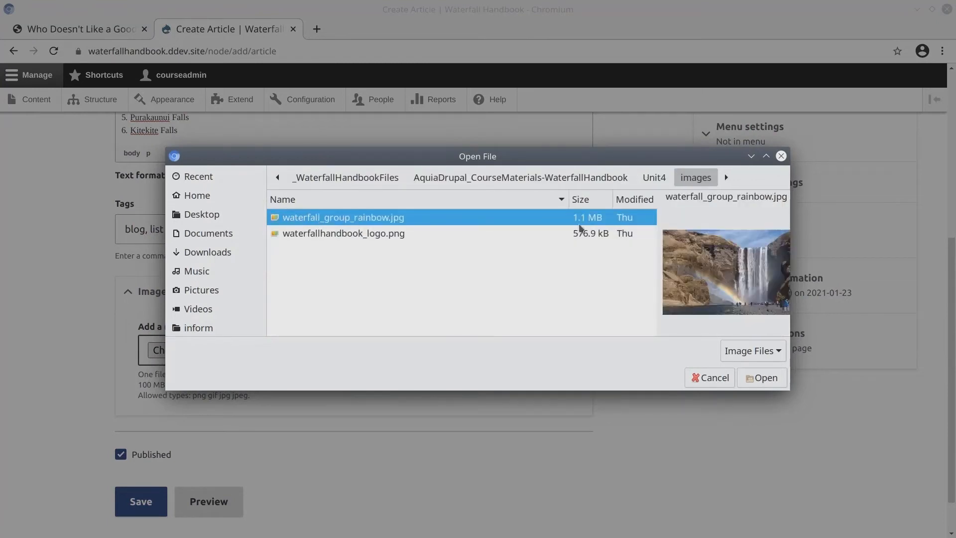
click(761, 377)
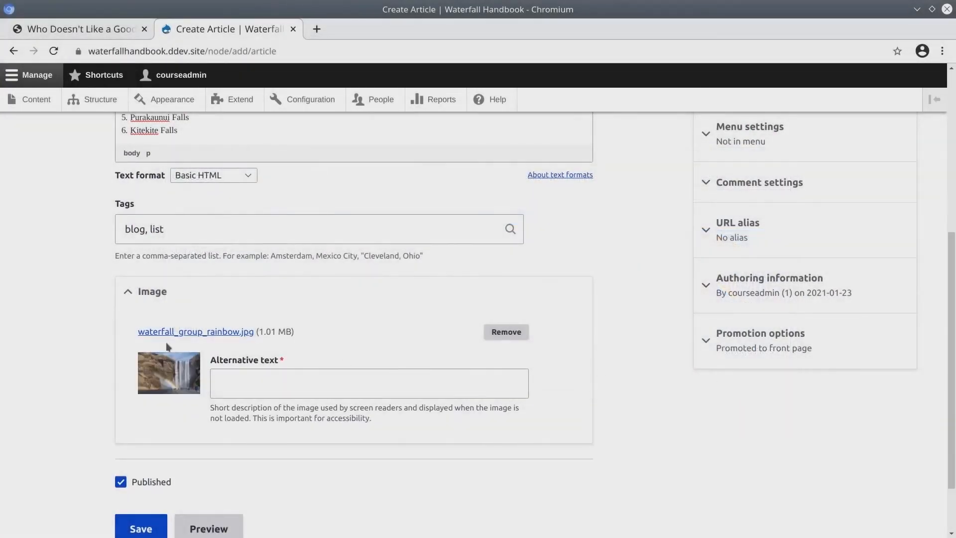
Type alt text describing people at the waterfall's base with a rainbow over them.
click(369, 383)
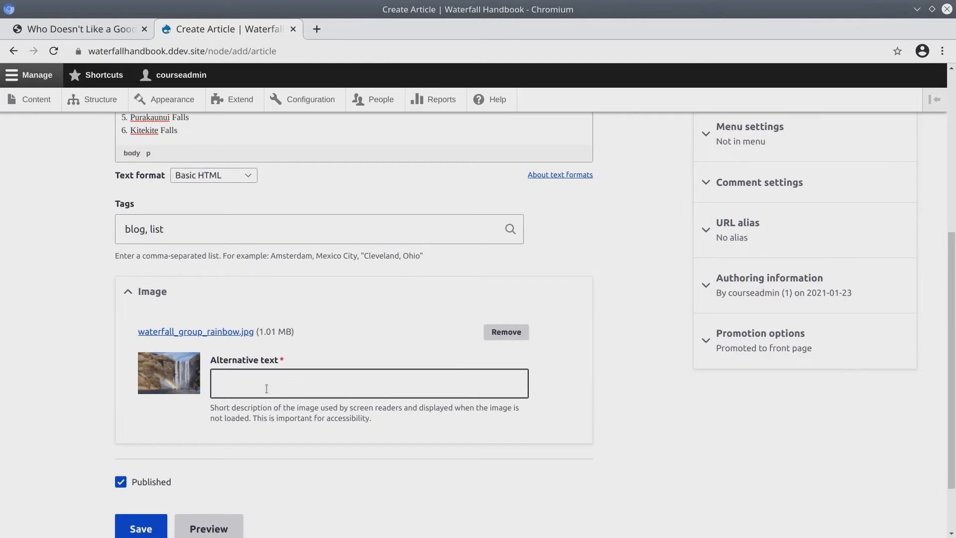
click(141, 527)
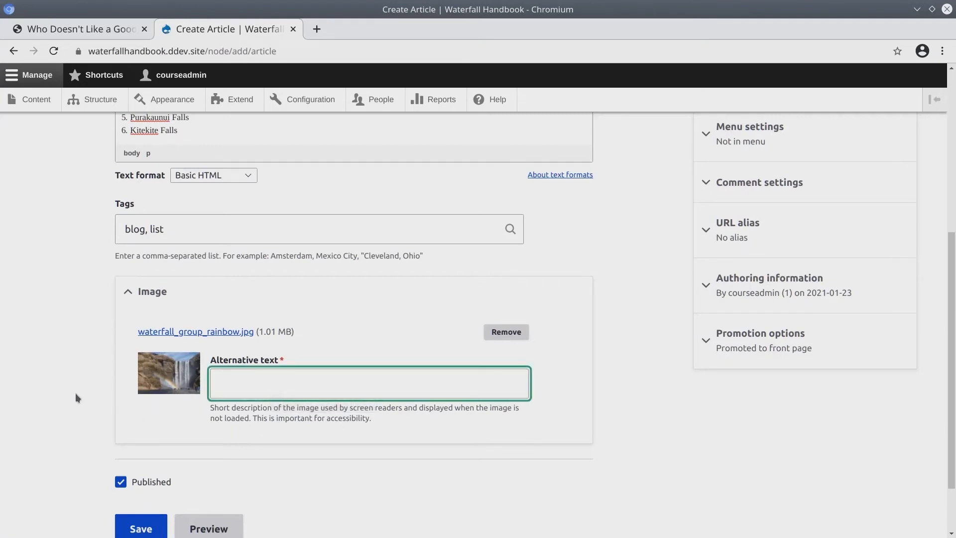
click(369, 383)
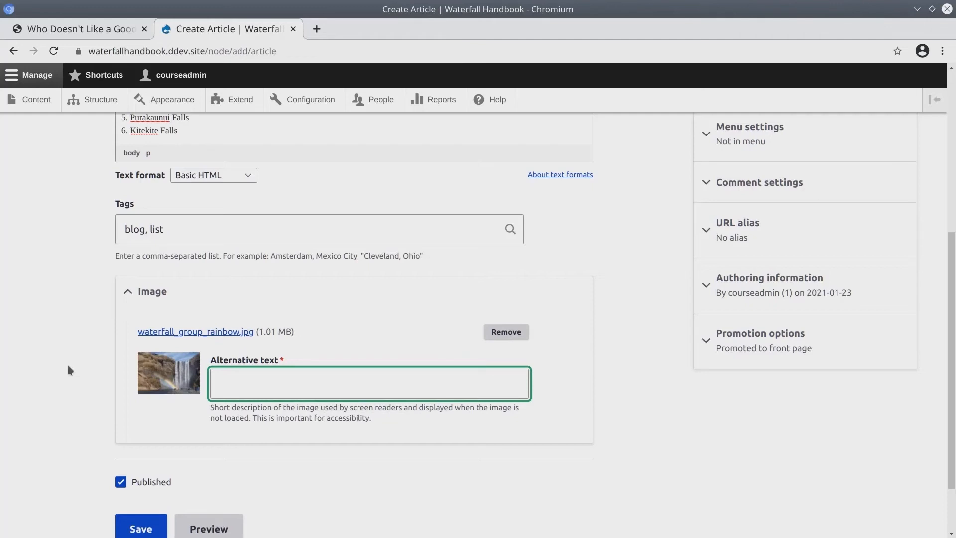
mouse_move(219, 410)
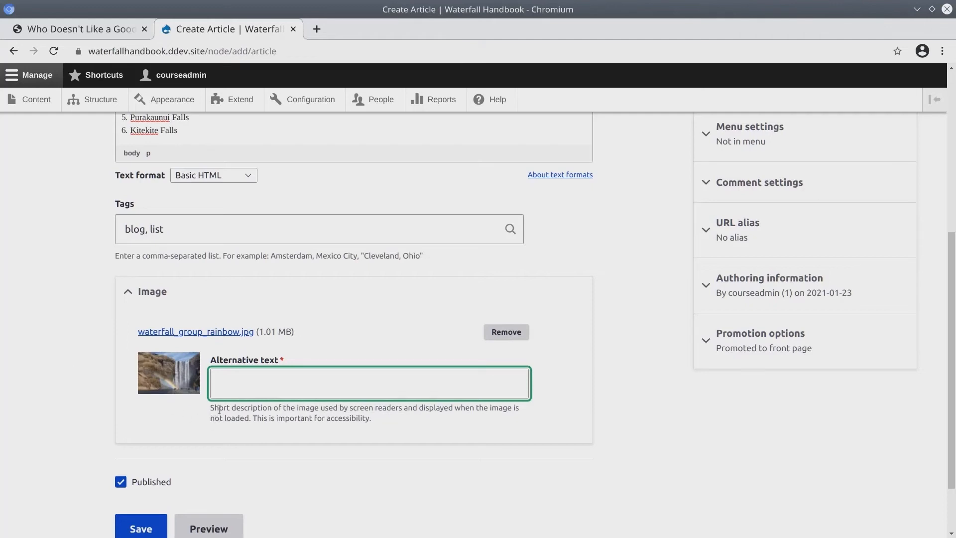
click(370, 383)
text(A group)
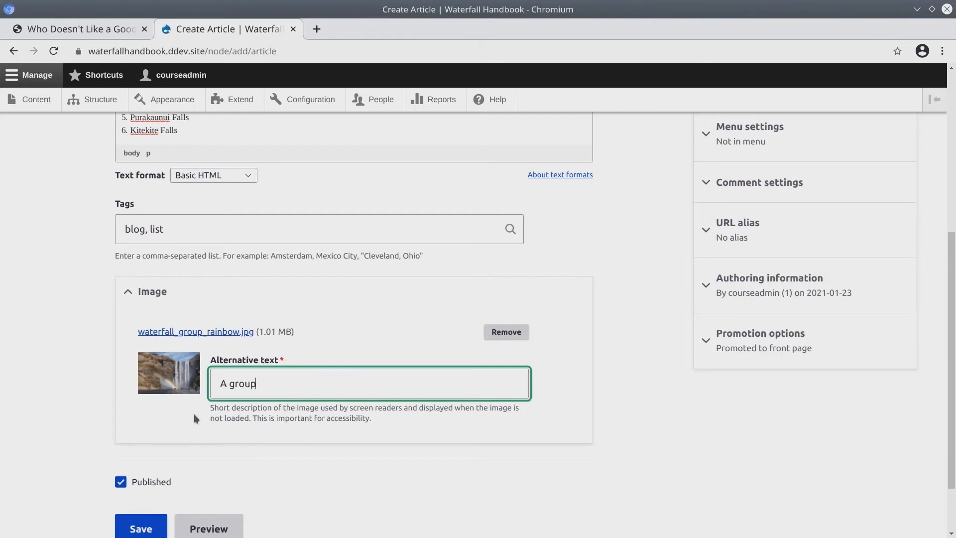
text(of people standing at the base of t)
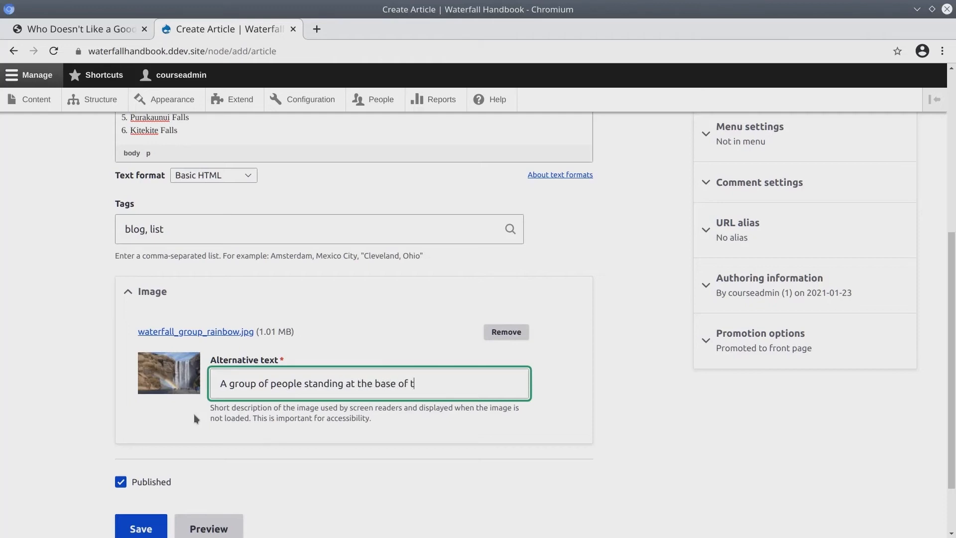
text(he waterfall with a rainbow over)
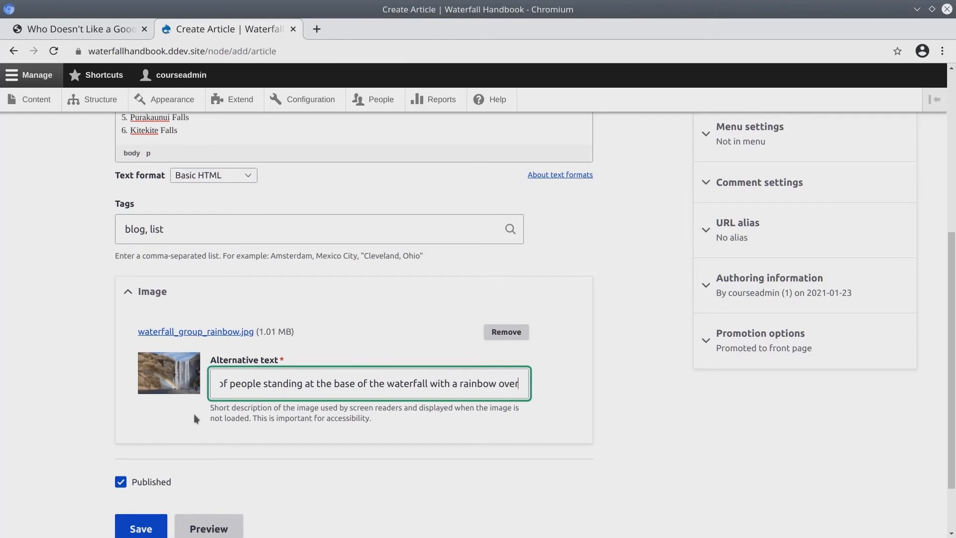
text(them.)
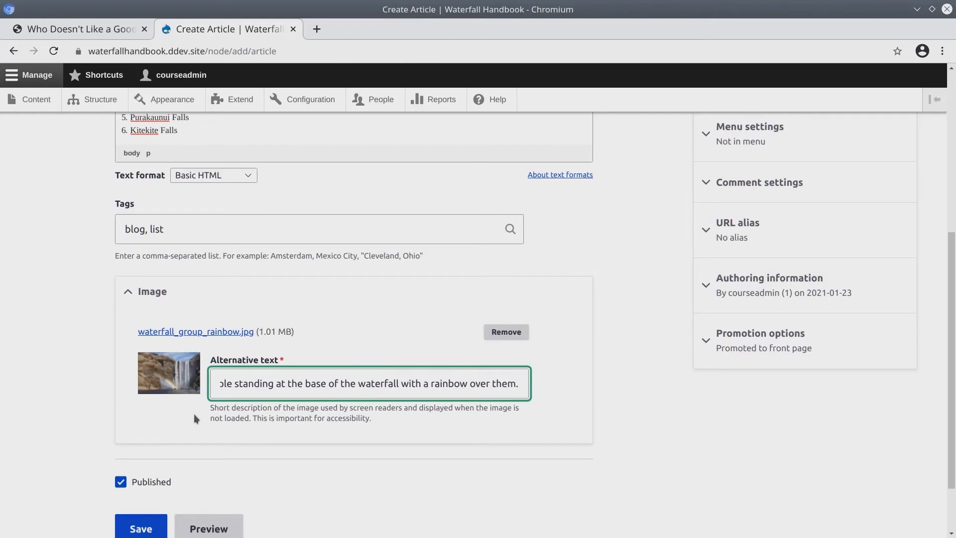
mouse_move(74, 509)
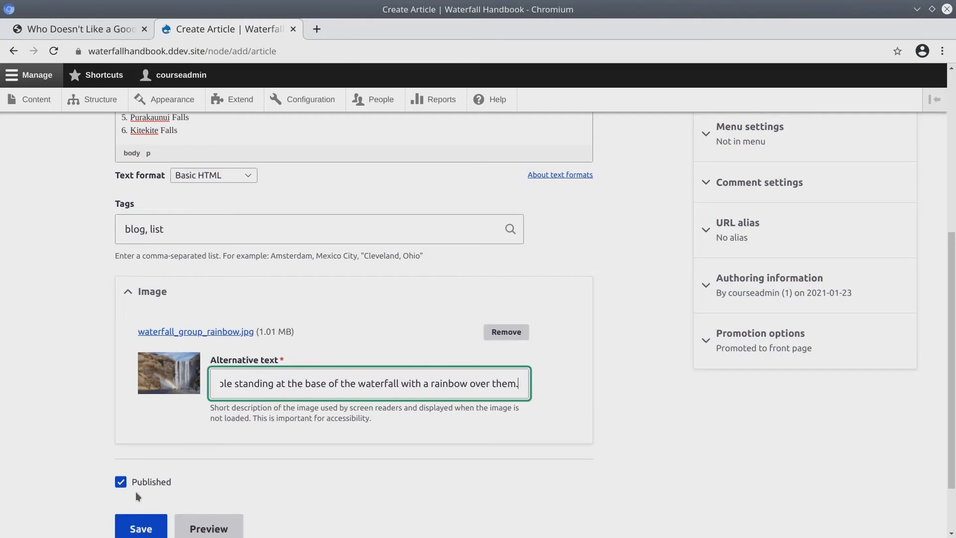
Save the article and review its published intro text and waterfall list.
click(141, 528)
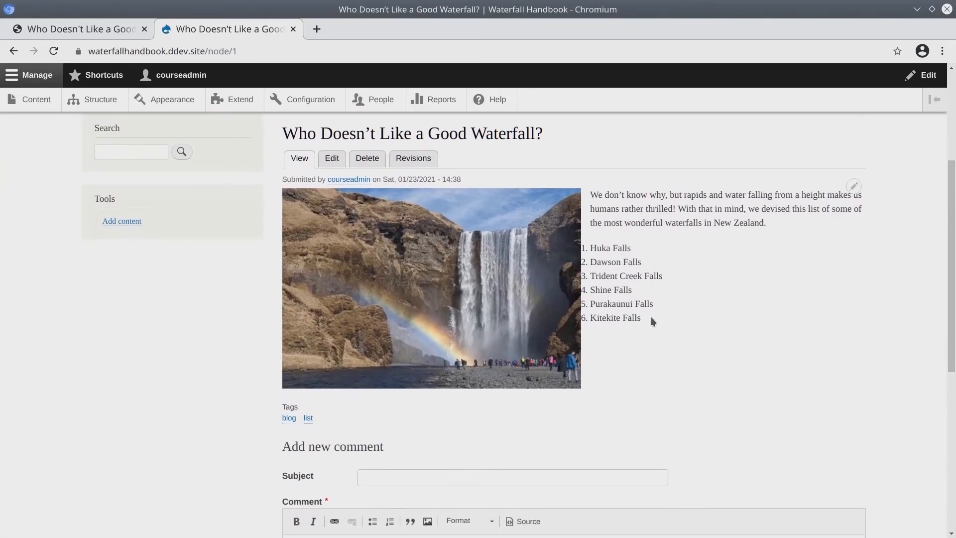
mouse_move(630, 354)
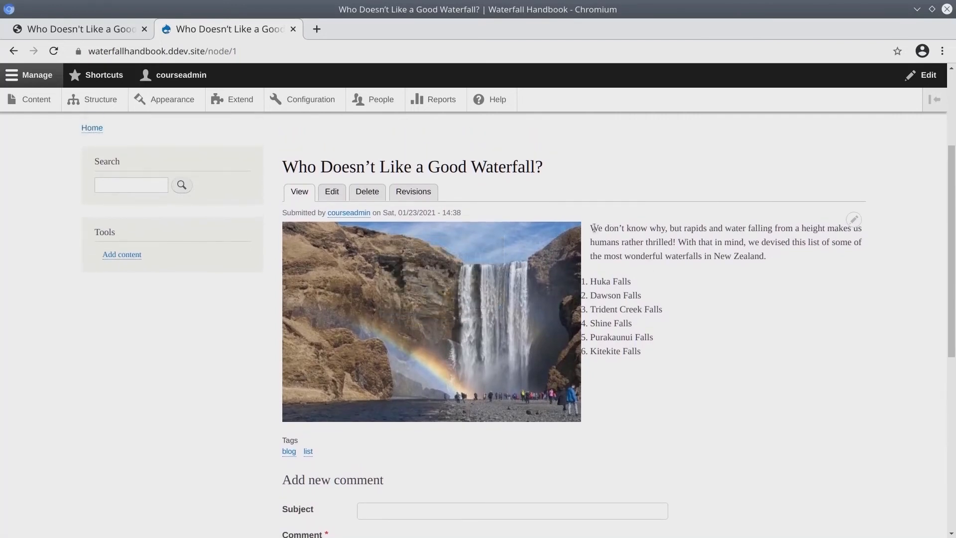
drag(591, 227, 640, 351)
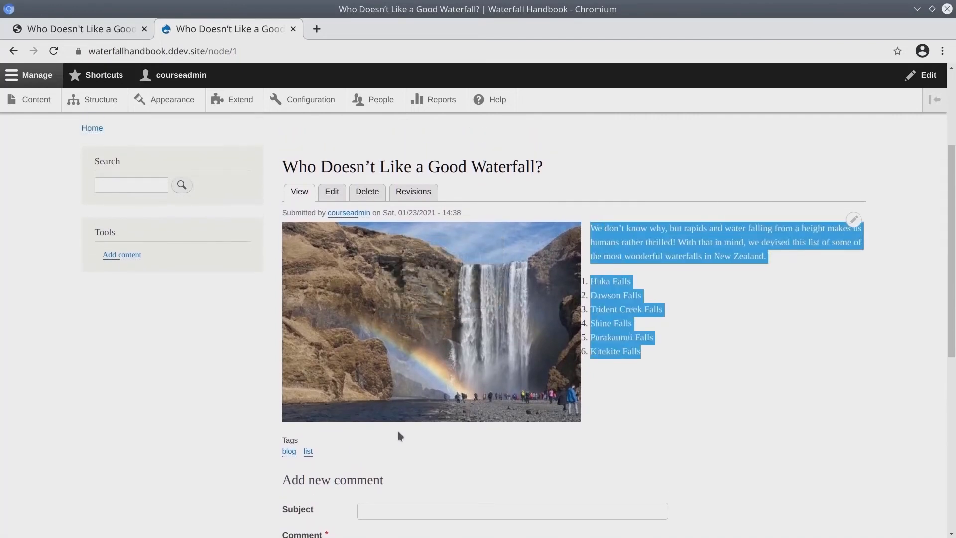
click(636, 454)
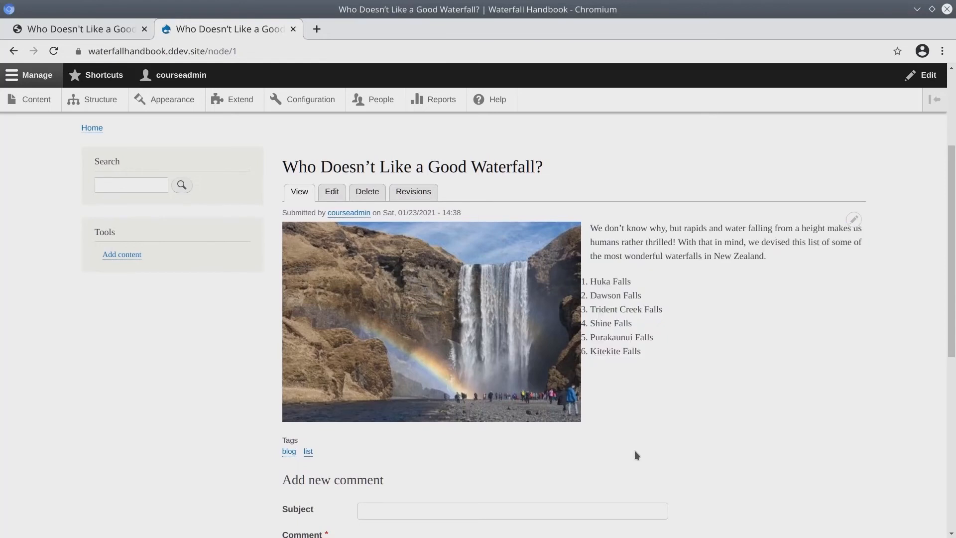
Type 'Love this list, thanks for your awesome work! :)' in the Add new comment editor.
scroll(down, 3)
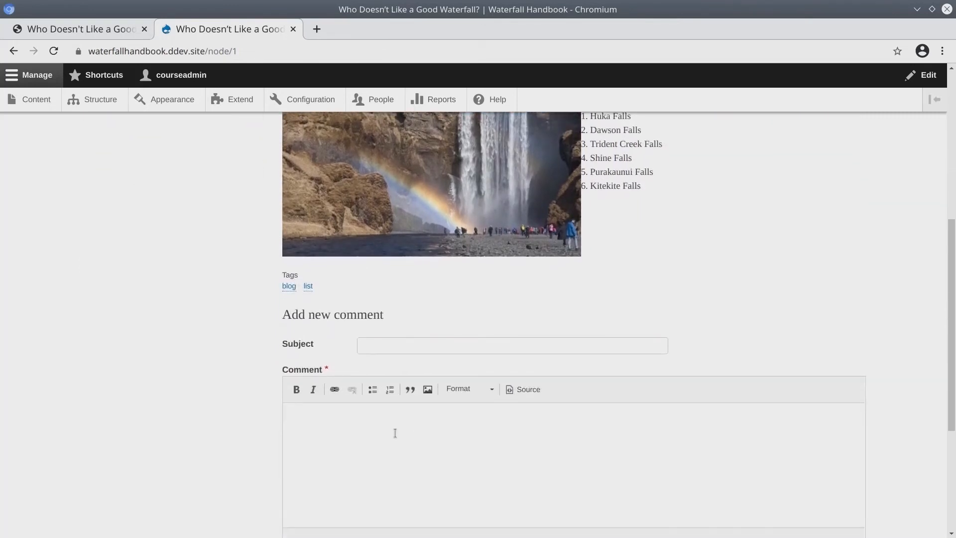
scroll(down, 3)
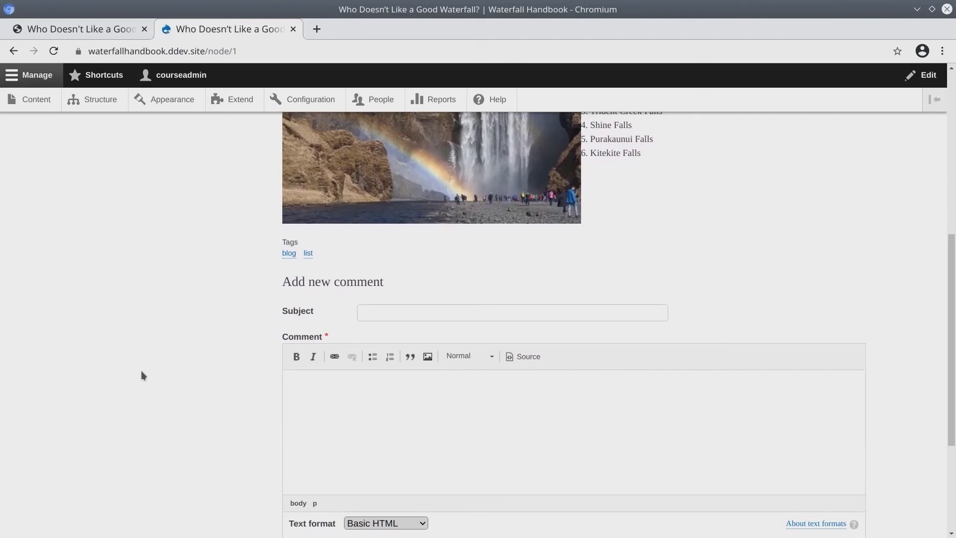
click(427, 381)
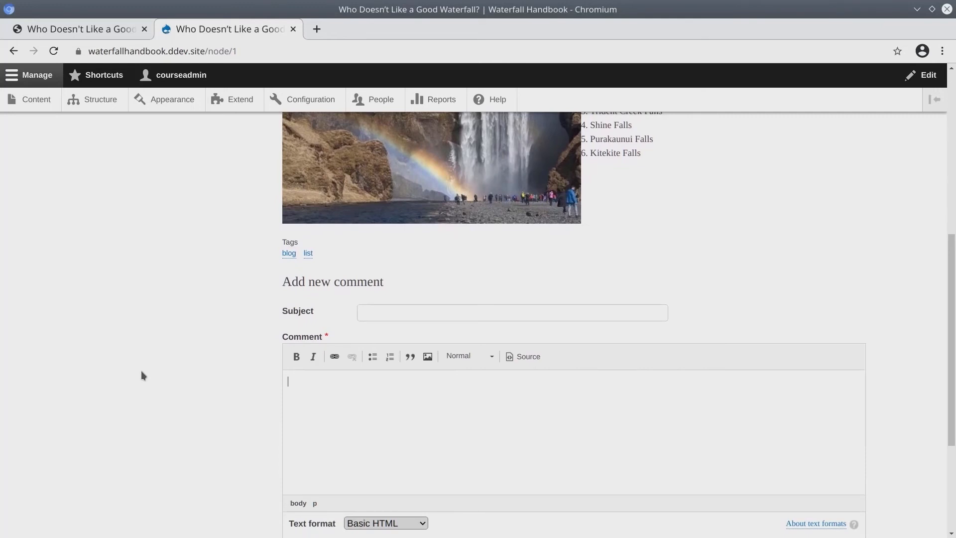
text(Love this list,)
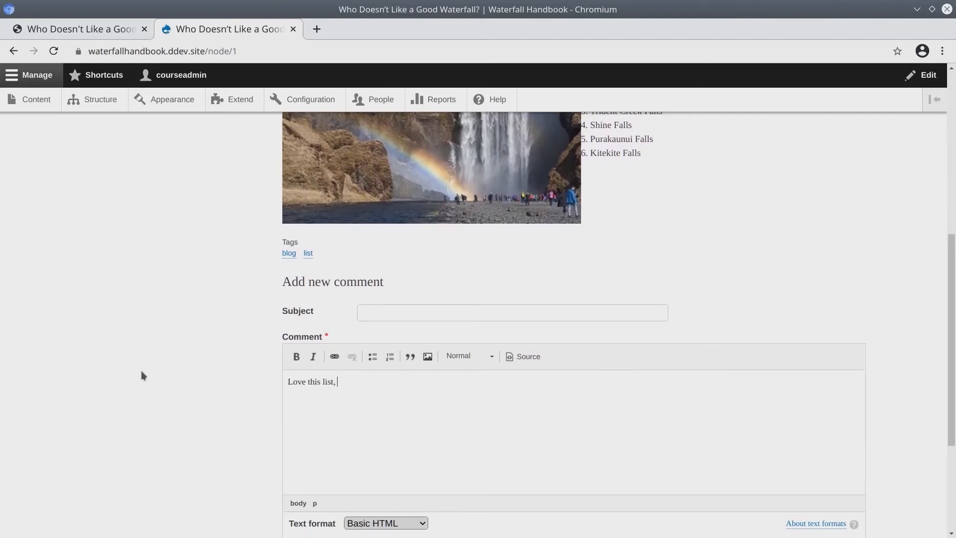
text(thanks for your awesome work! :))
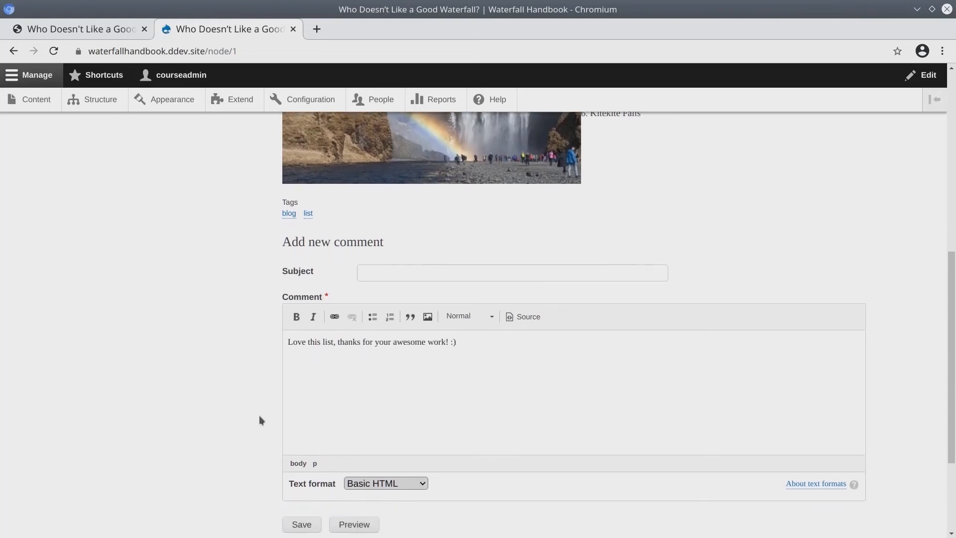
scroll(down, 3)
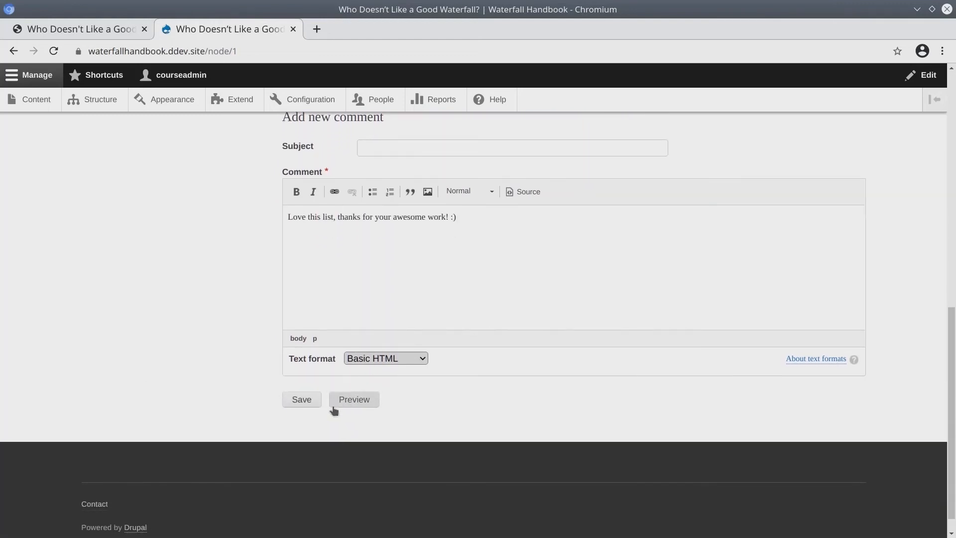
Post the comment and confirm the article shows as Published in the content list.
click(301, 399)
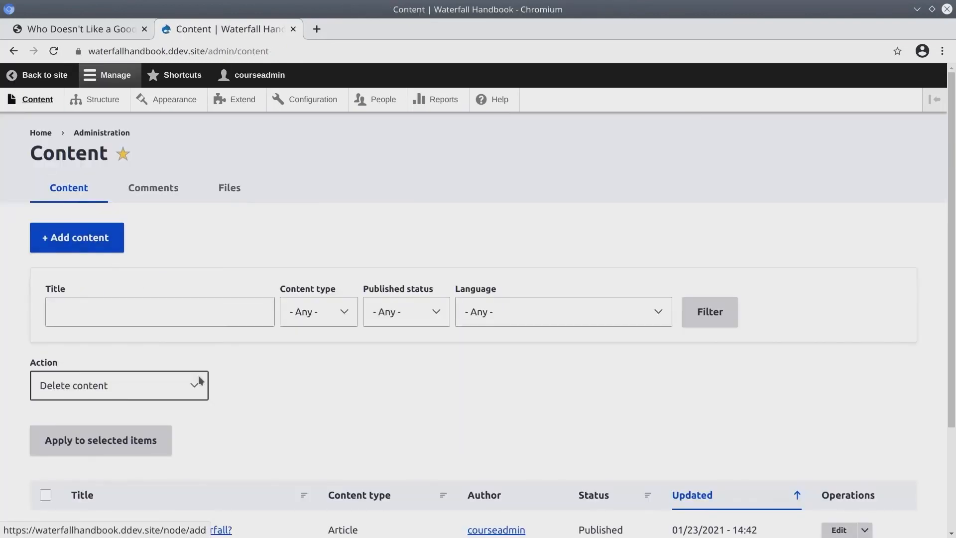
scroll(down, 3)
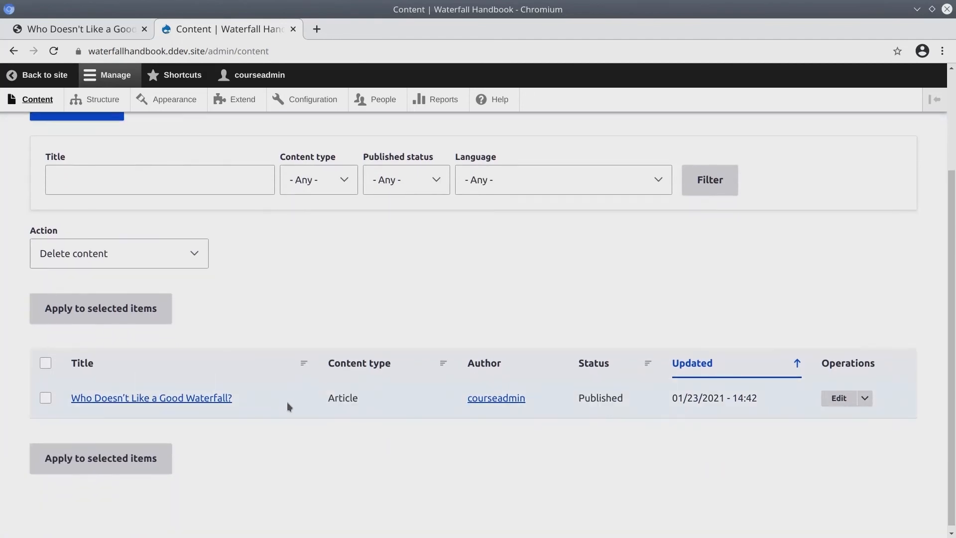
double_click(600, 398)
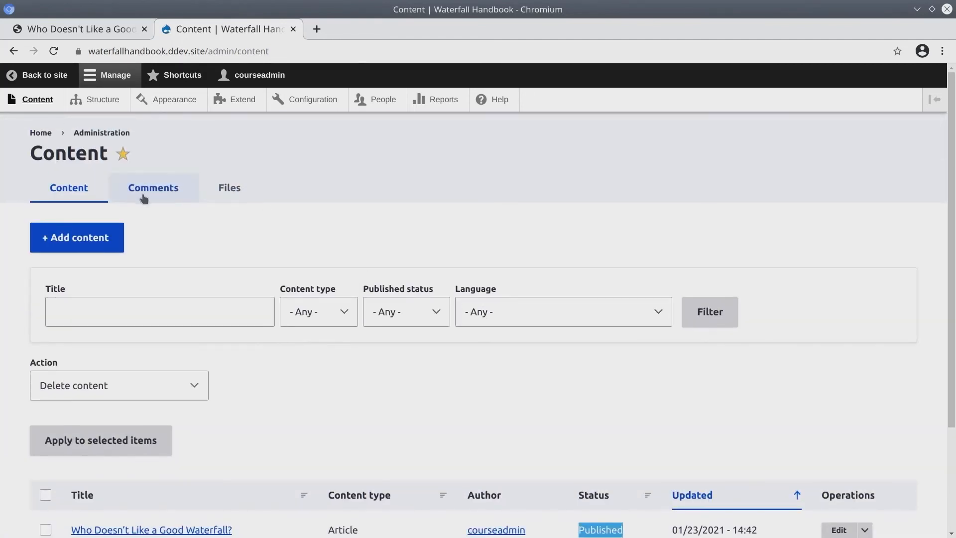
Review the unapproved and published comment lists, then the uploaded files list.
click(153, 188)
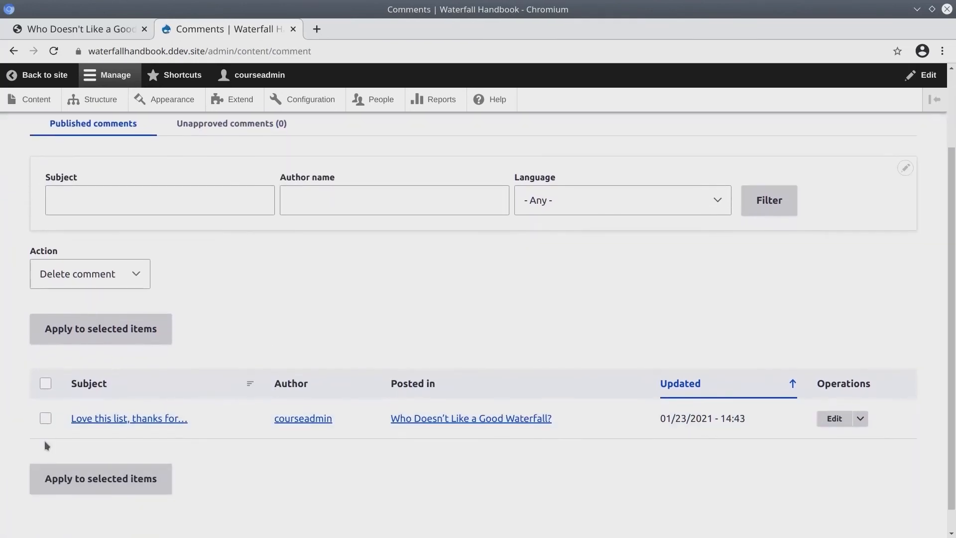
click(231, 123)
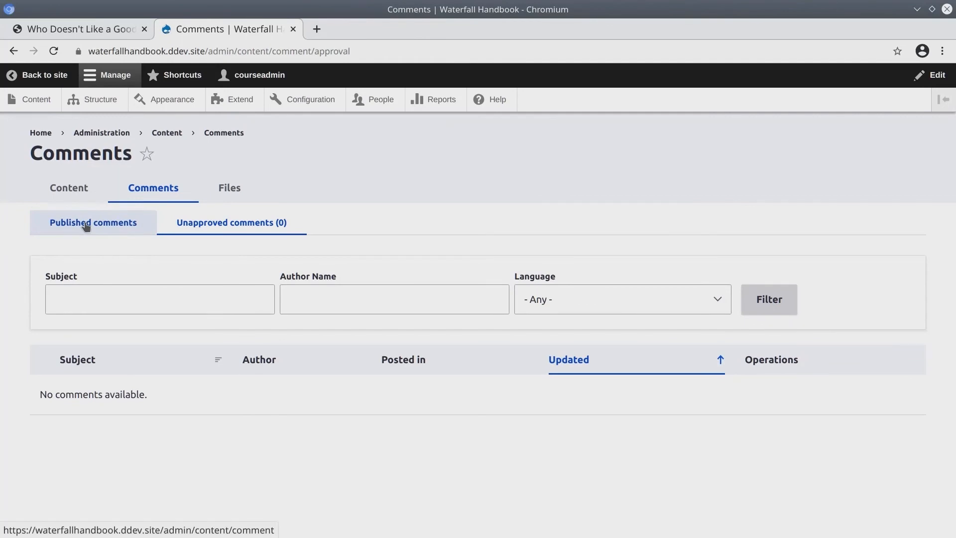
click(93, 222)
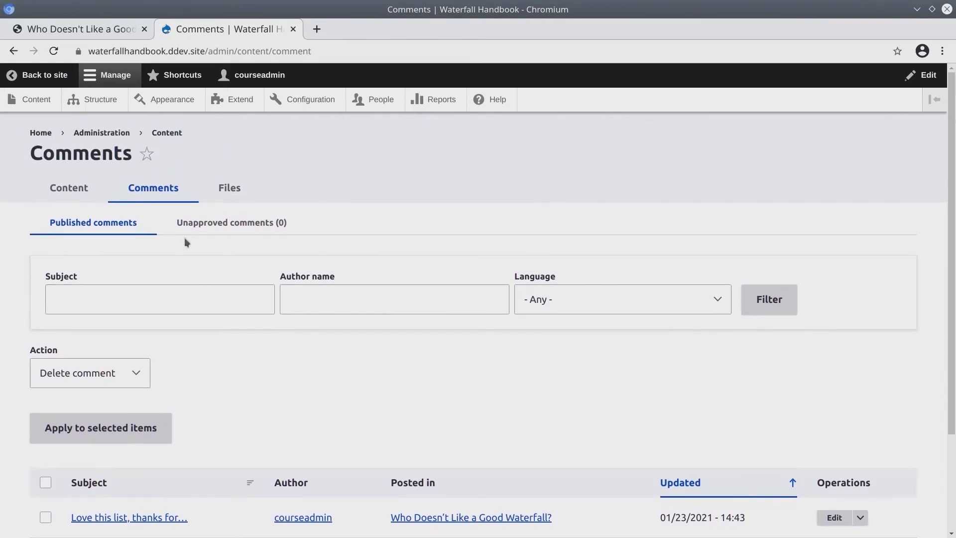
click(228, 188)
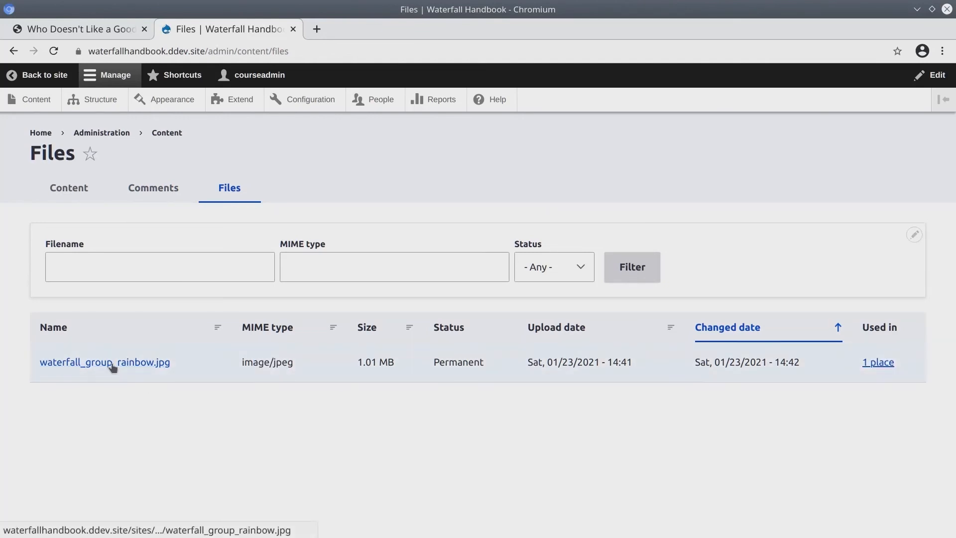
Return from Files to the Content overview listing 'Who Doesn't Like a Good Waterfall?'.
click(104, 362)
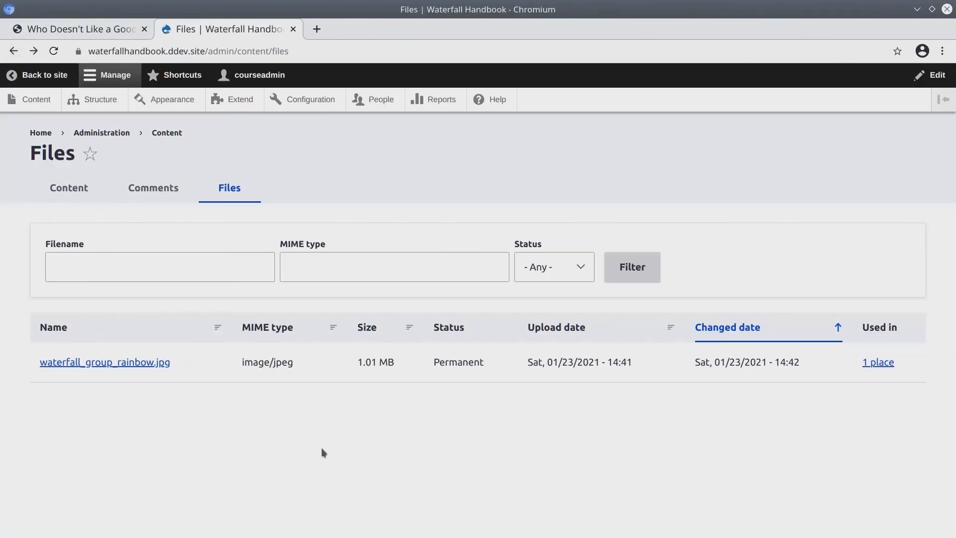
mouse_move(323, 450)
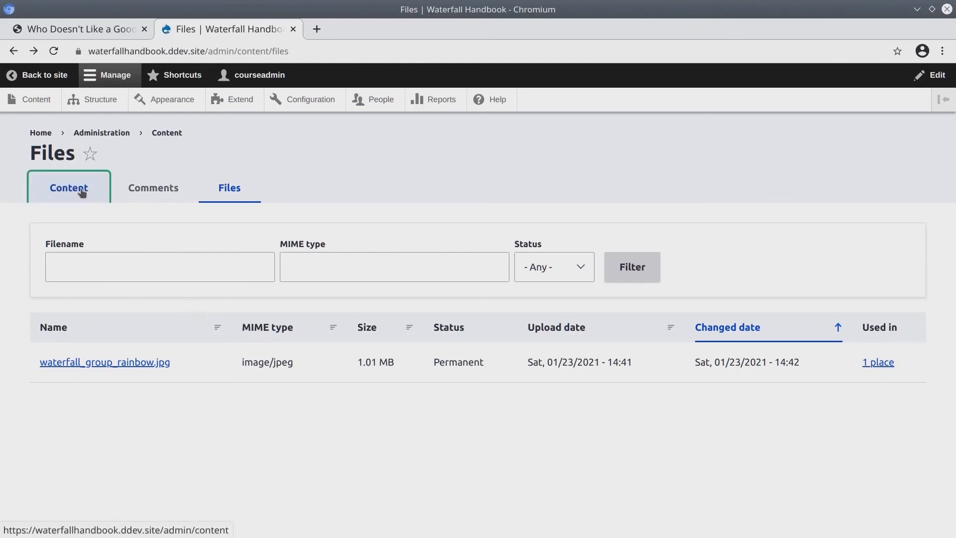
click(69, 187)
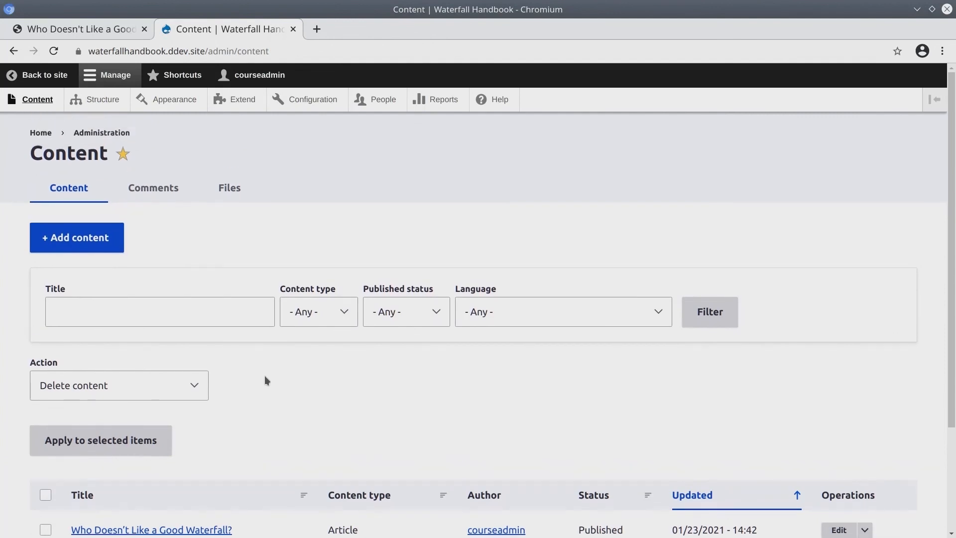
scroll(down, 3)
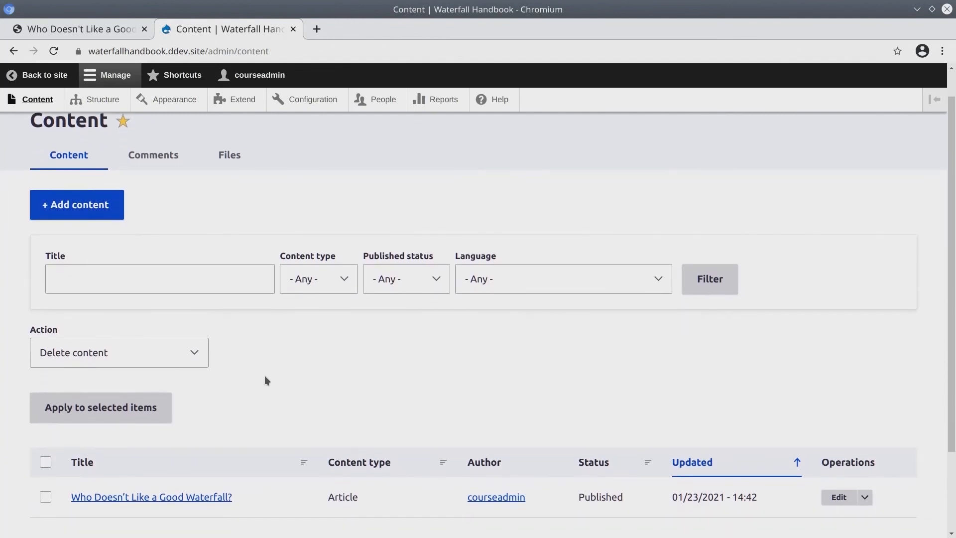